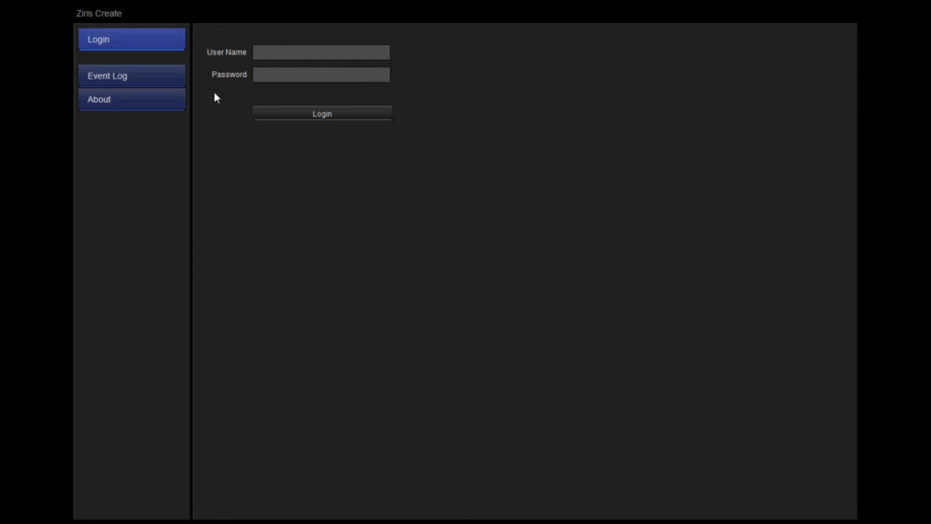
- Log in to Ziris Create with the author account
{"action": "left_click", "coordinate": [321, 51]}
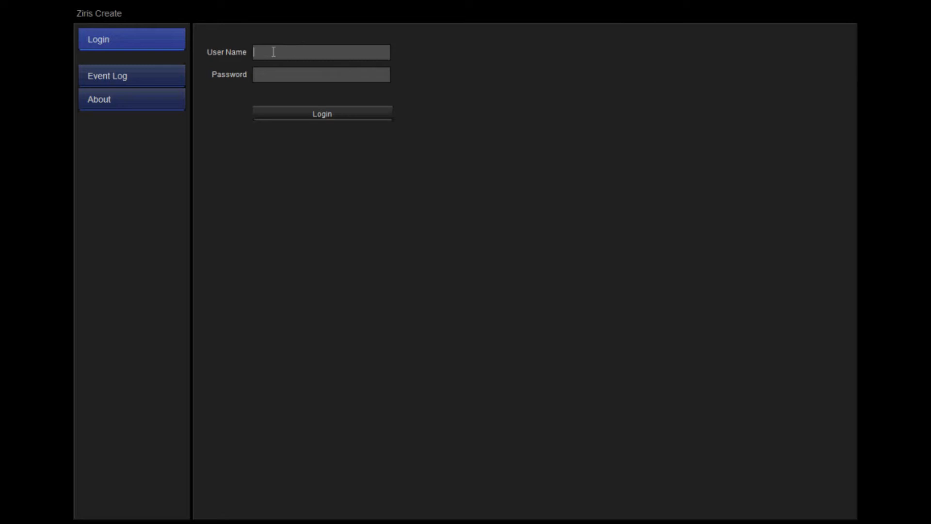
{"action": "type", "text": "author"}
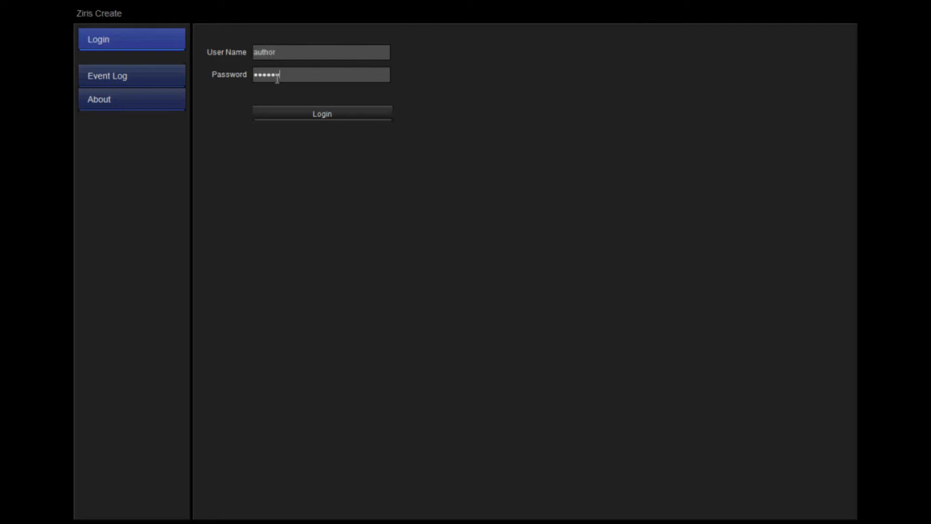
{"action": "left_click", "coordinate": [322, 114]}
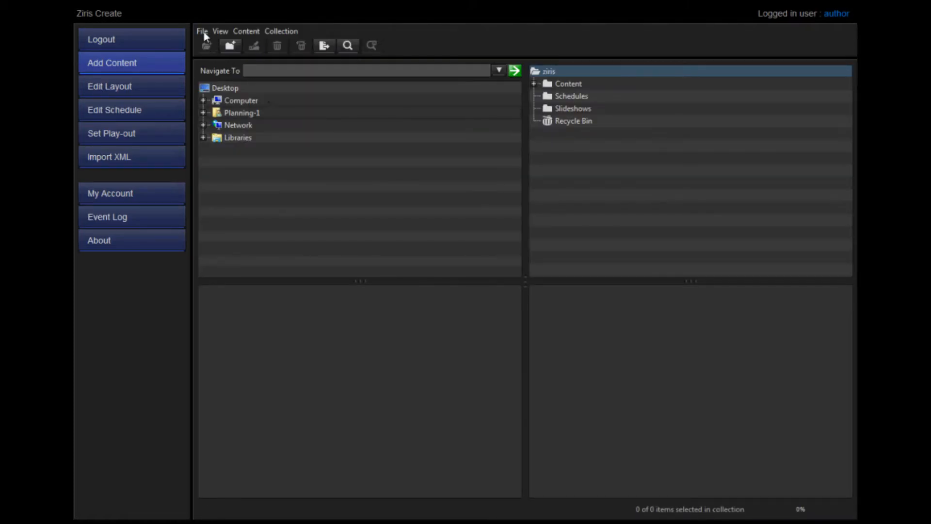
- Start a new slide show stored in the Slideshows collection
{"action": "left_click", "coordinate": [201, 31]}
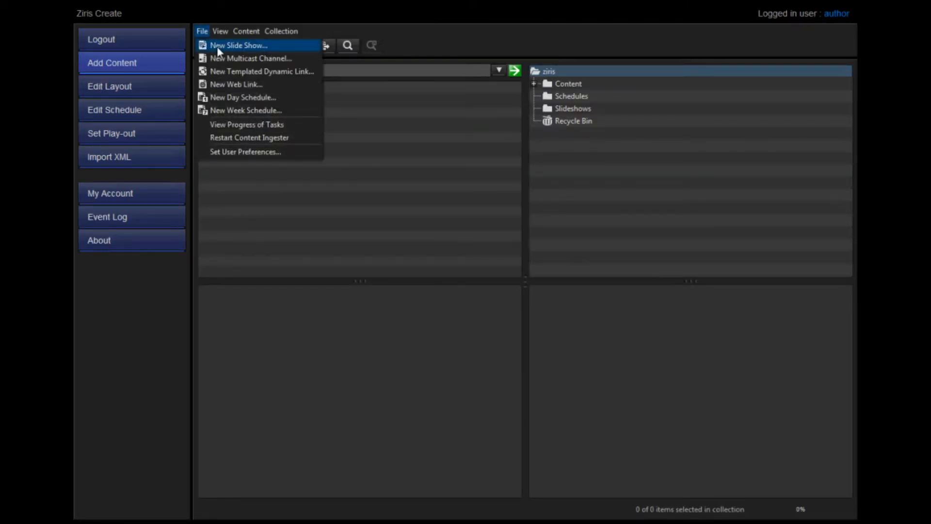
{"action": "left_click", "coordinate": [238, 45]}
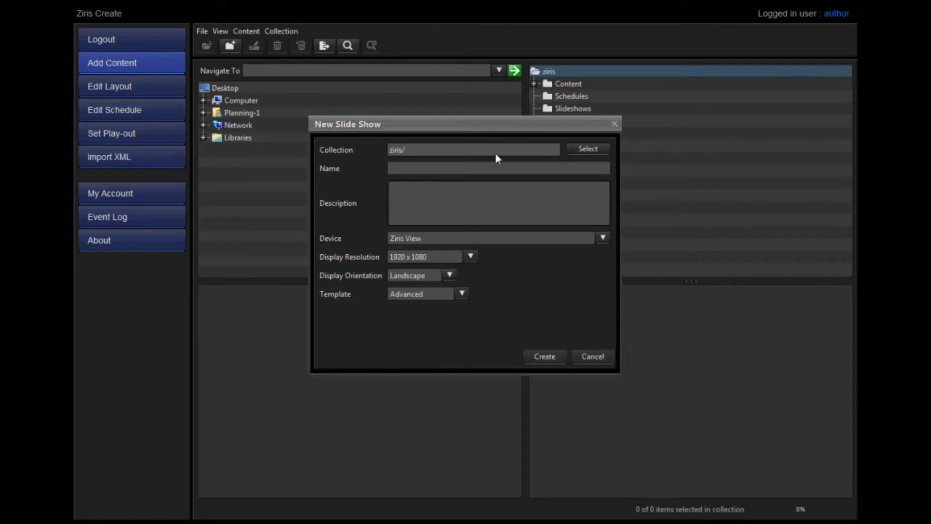
{"action": "left_click", "coordinate": [588, 148]}
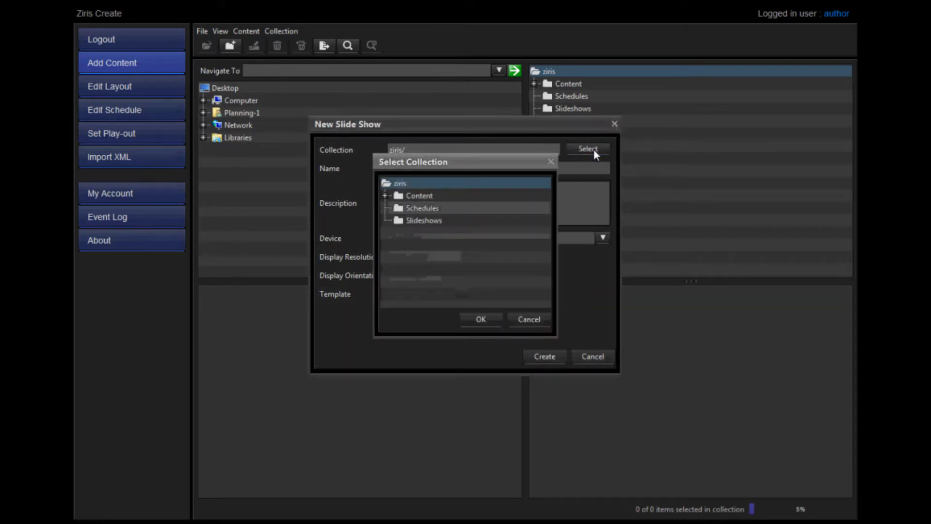
{"action": "left_click", "coordinate": [424, 220]}
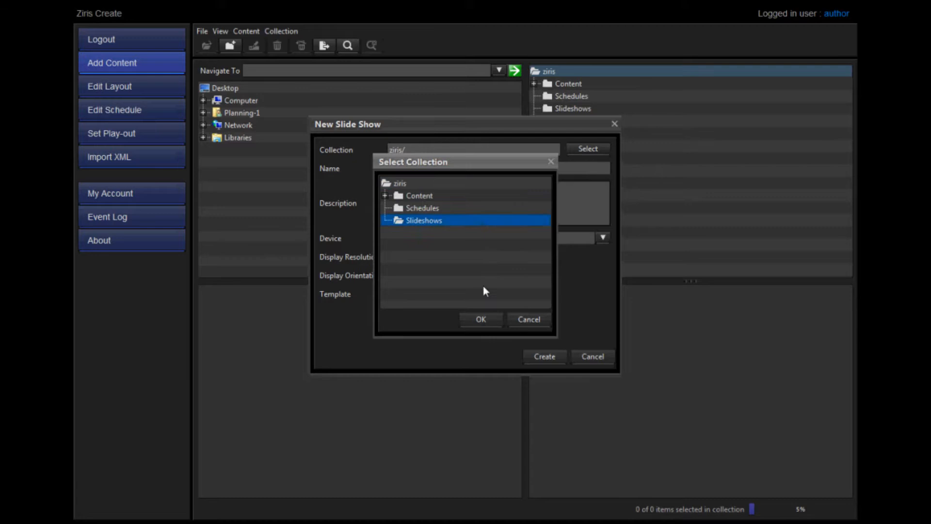
{"action": "left_click", "coordinate": [481, 319]}
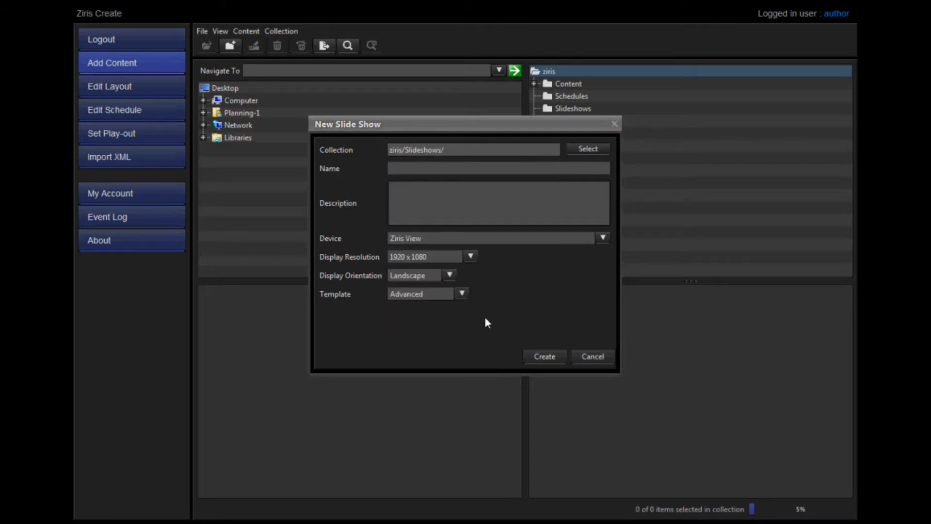
- Name it FW50_SS, describe it 'FW50 Slide Show', target BKM-FW50, and create it
{"action": "type", "text": "FW"}
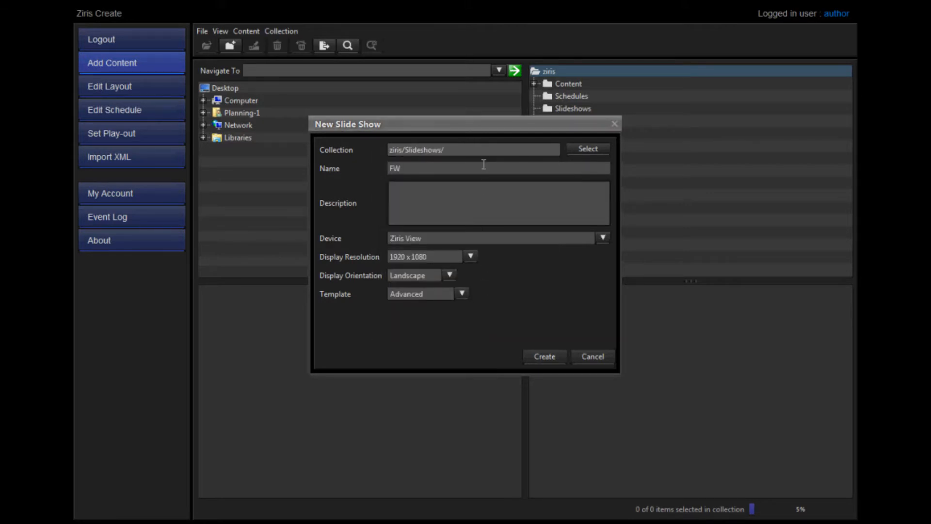
{"action": "type", "text": "50_SS"}
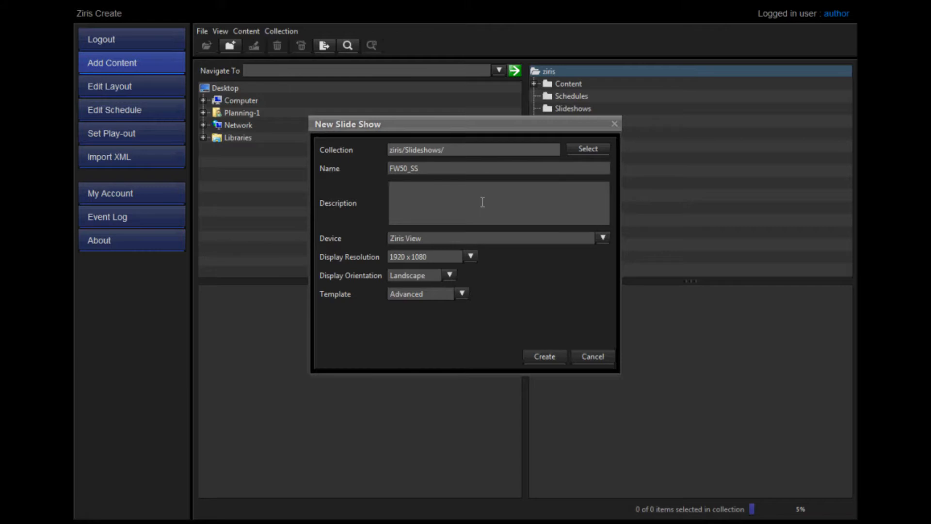
{"action": "type", "text": "FW50 Slide S"}
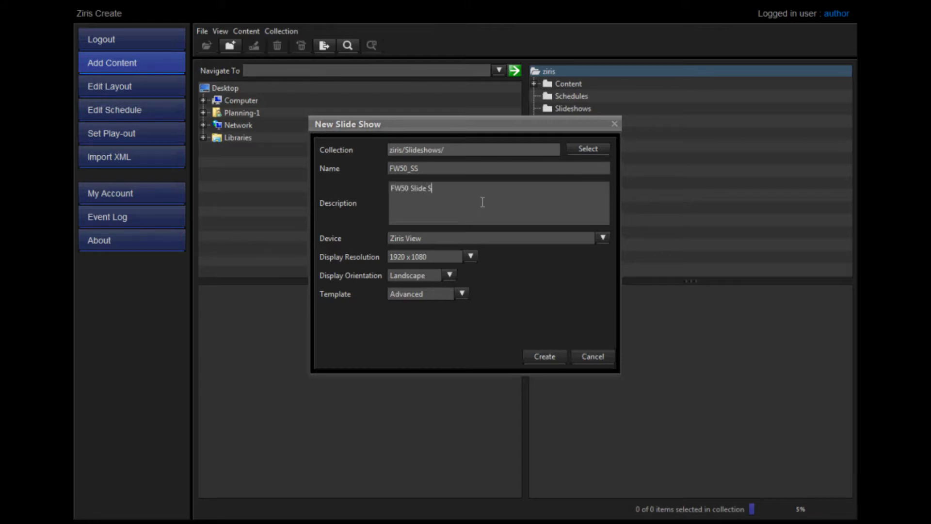
{"action": "left_click", "coordinate": [603, 237]}
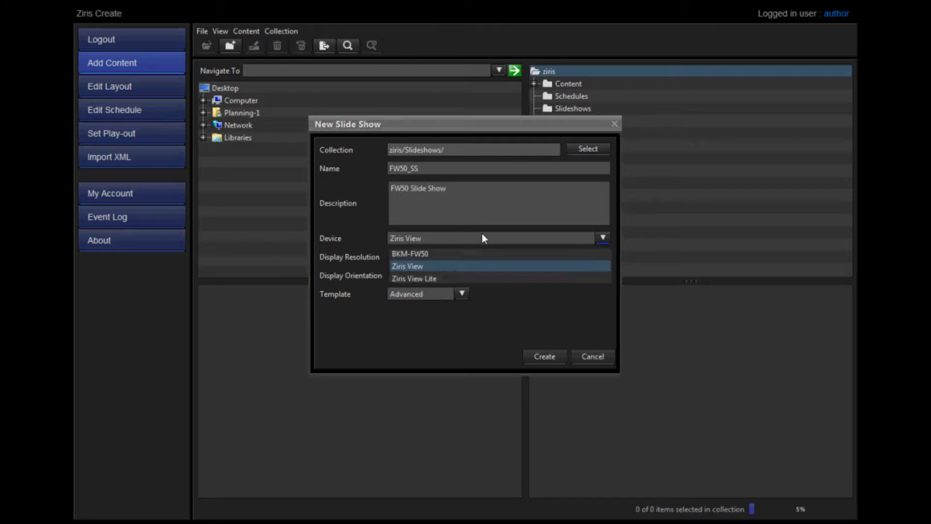
{"action": "left_click", "coordinate": [409, 254]}
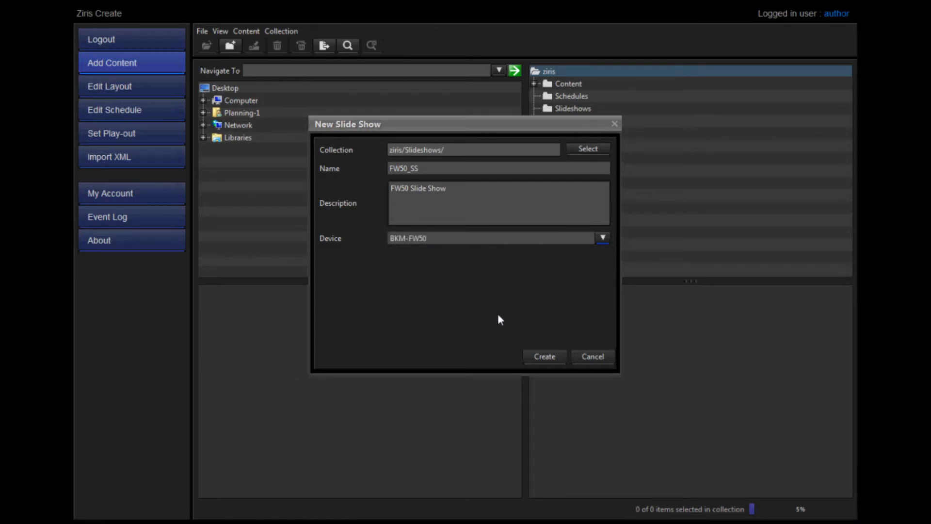
{"action": "left_click", "coordinate": [543, 357]}
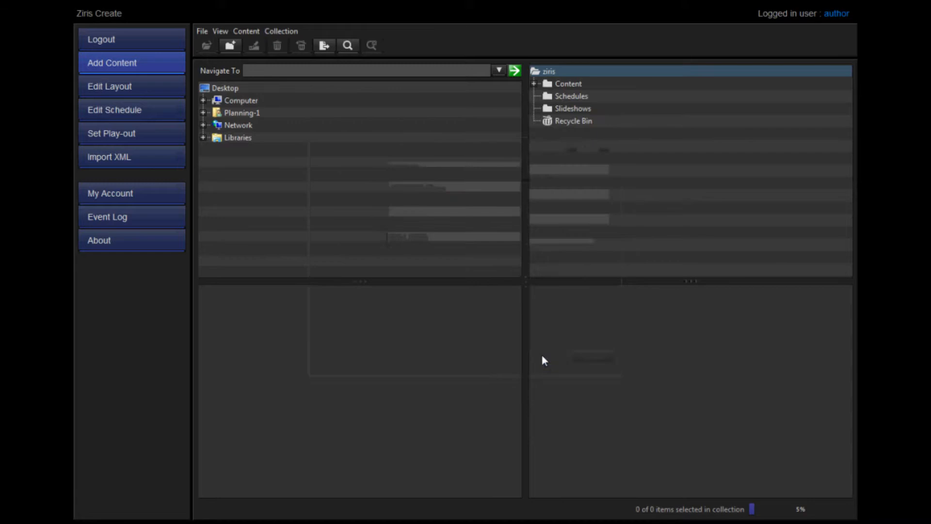
- In Edit Layout, open FW50_SS from the Slideshows collection
{"action": "left_click", "coordinate": [131, 87]}
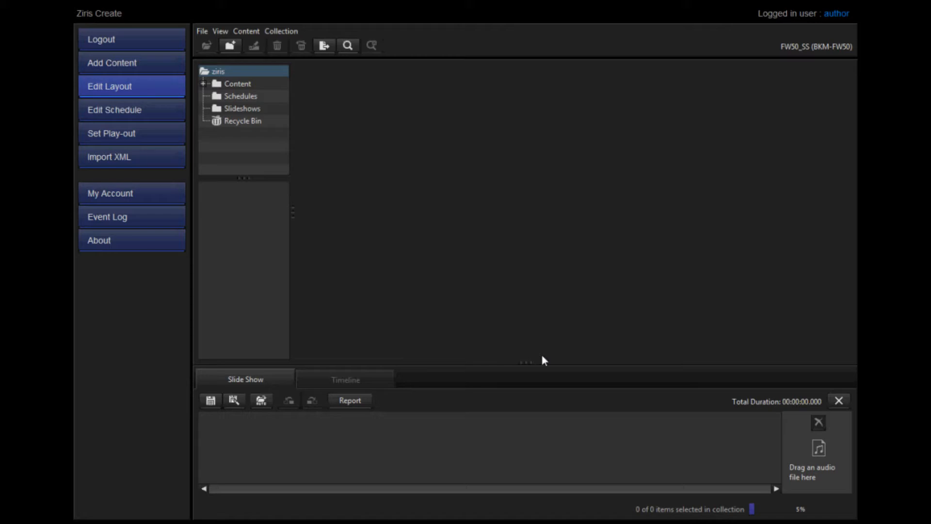
{"action": "mouse_move", "coordinate": [248, 109]}
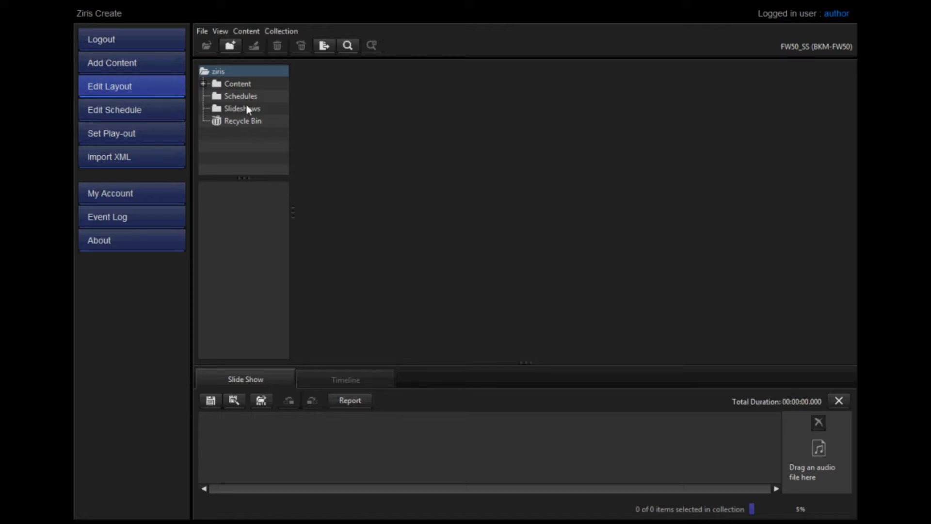
{"action": "left_click", "coordinate": [241, 109]}
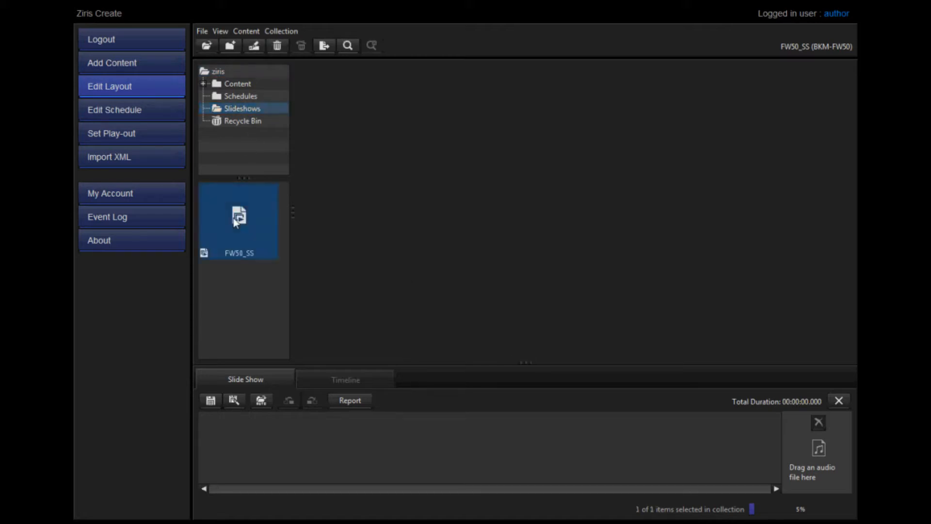
{"action": "double_click", "coordinate": [238, 215]}
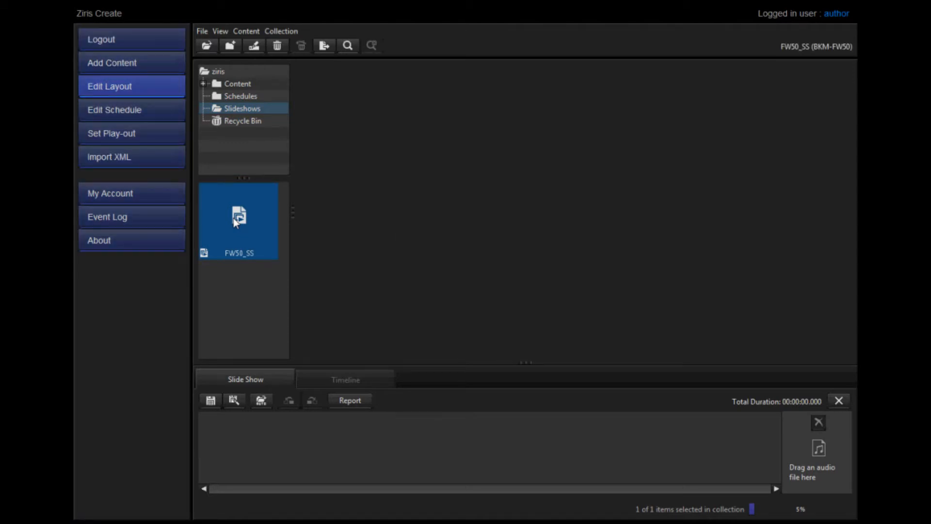
{"action": "mouse_move", "coordinate": [236, 215]}
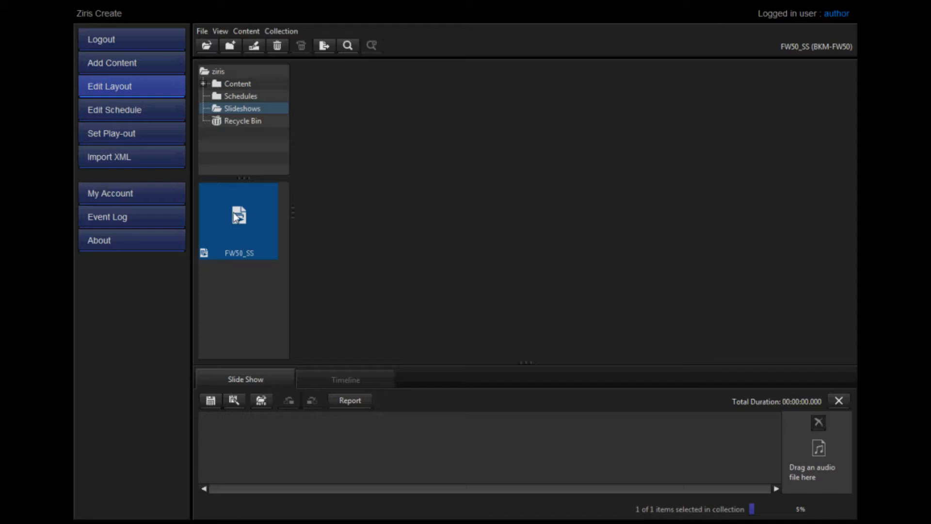
- Add three Hi Res JPG images from Content > Images as 10-second slides
{"action": "left_click", "coordinate": [236, 83]}
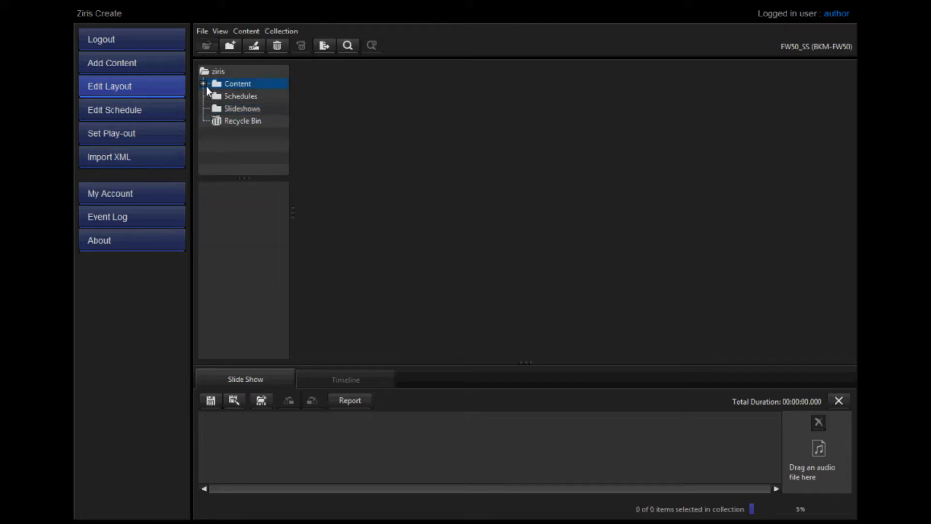
{"action": "left_click", "coordinate": [203, 83]}
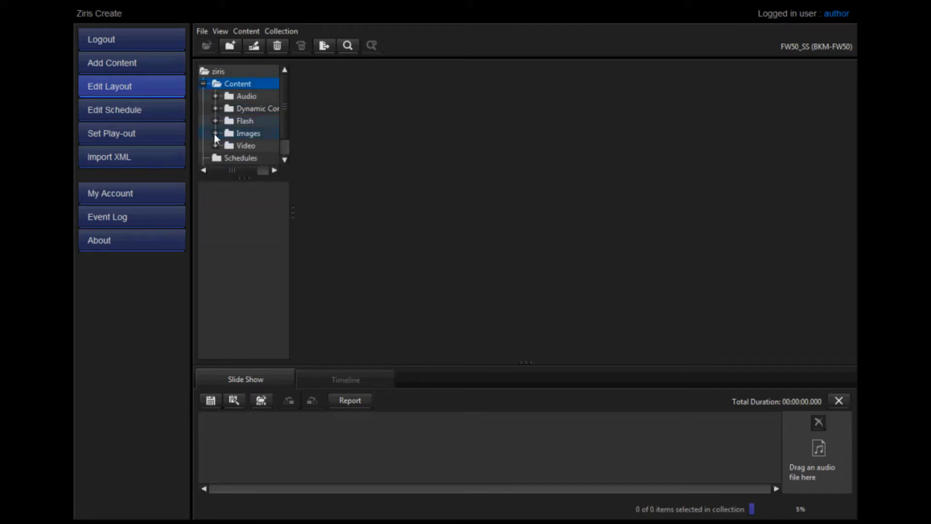
{"action": "left_click", "coordinate": [216, 133]}
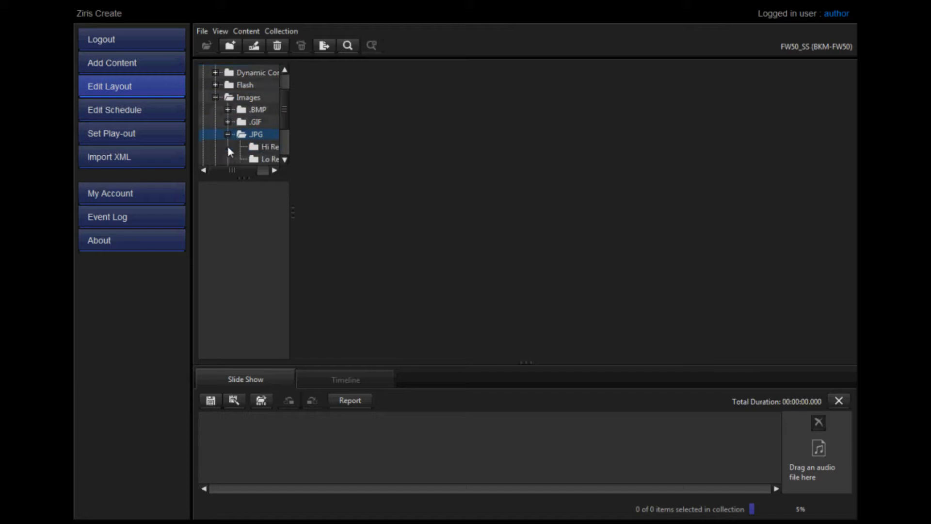
{"action": "left_click", "coordinate": [269, 147]}
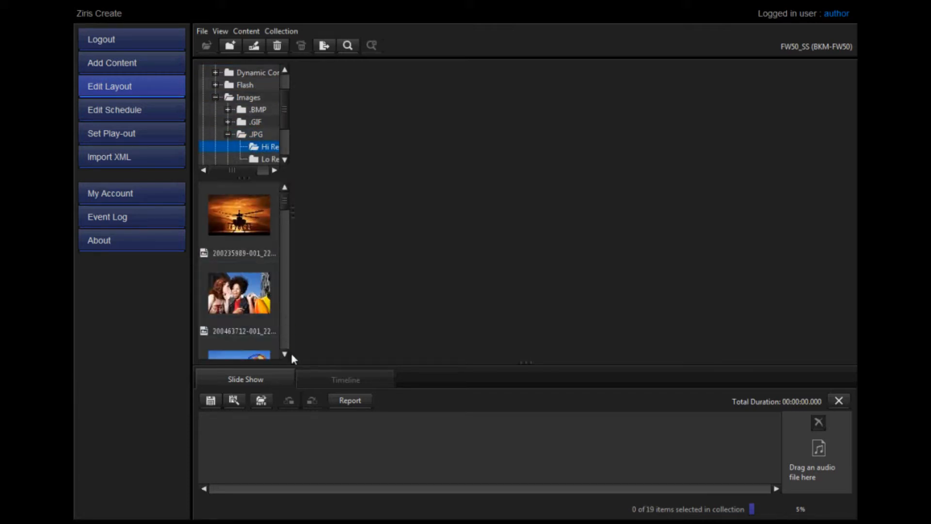
{"action": "left_click", "coordinate": [238, 214]}
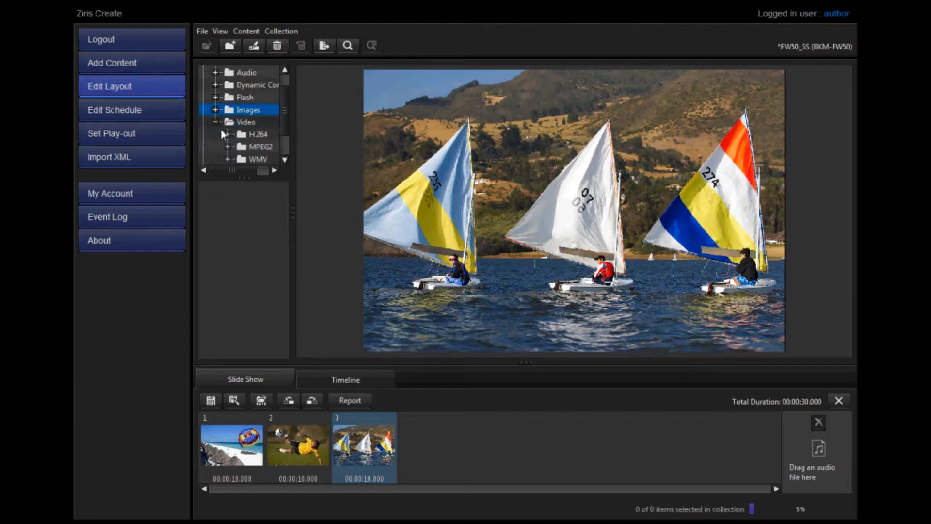
- Browse the Hi Res H.264 video clips and save the FW50_SS slide show
{"action": "left_click", "coordinate": [223, 135]}
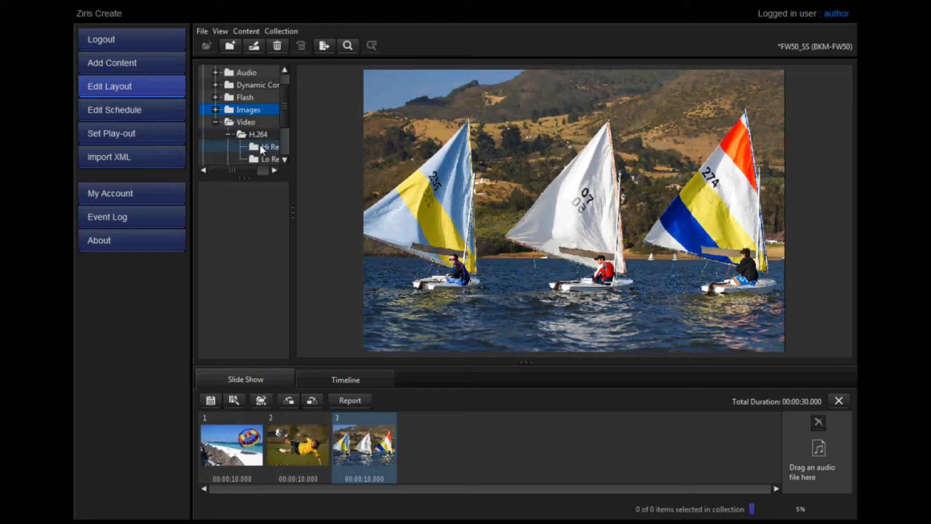
{"action": "left_click", "coordinate": [268, 146]}
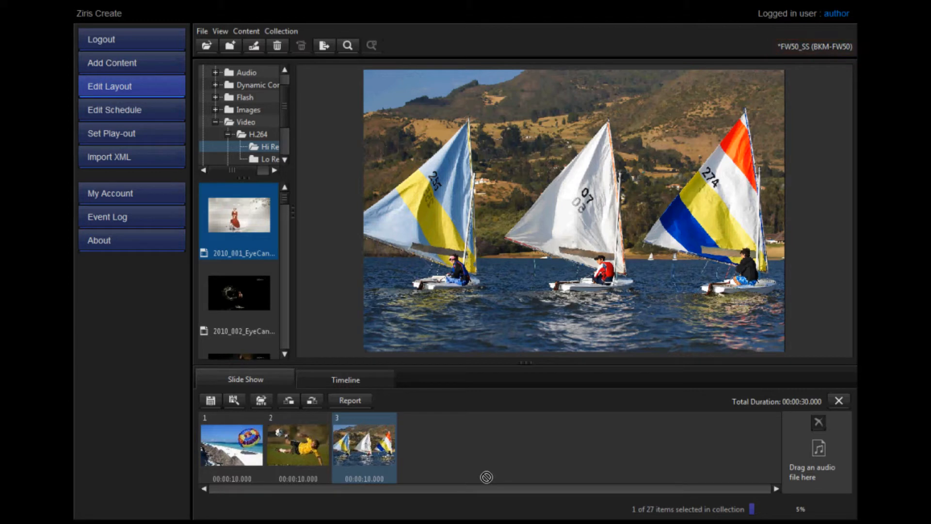
{"action": "mouse_move", "coordinate": [484, 476]}
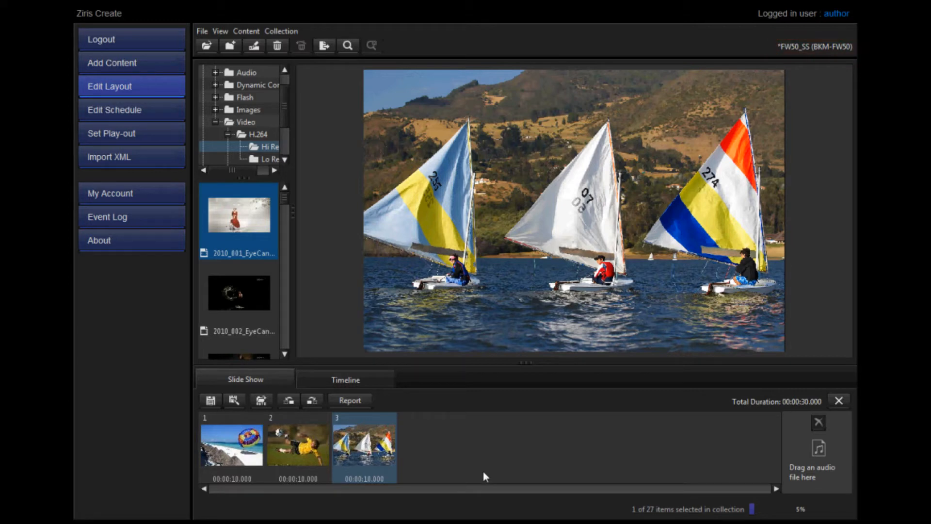
{"action": "left_click", "coordinate": [210, 400]}
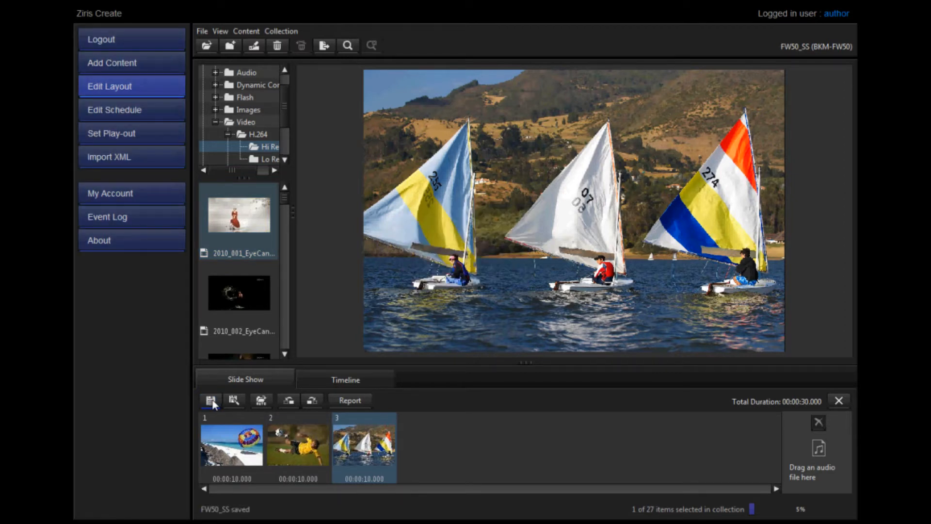
{"action": "mouse_move", "coordinate": [148, 315]}
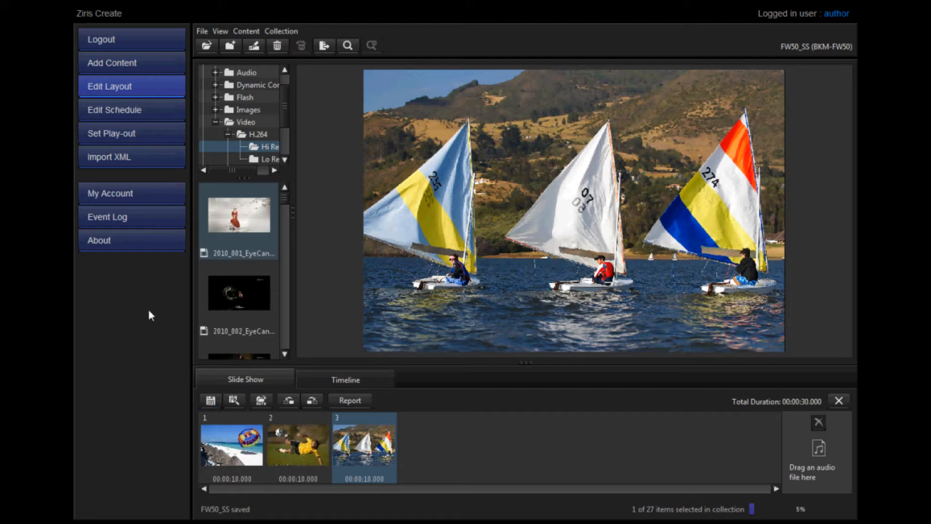
- In Edit Schedule, start a new day schedule stored in the Schedules collection
{"action": "left_click", "coordinate": [114, 109]}
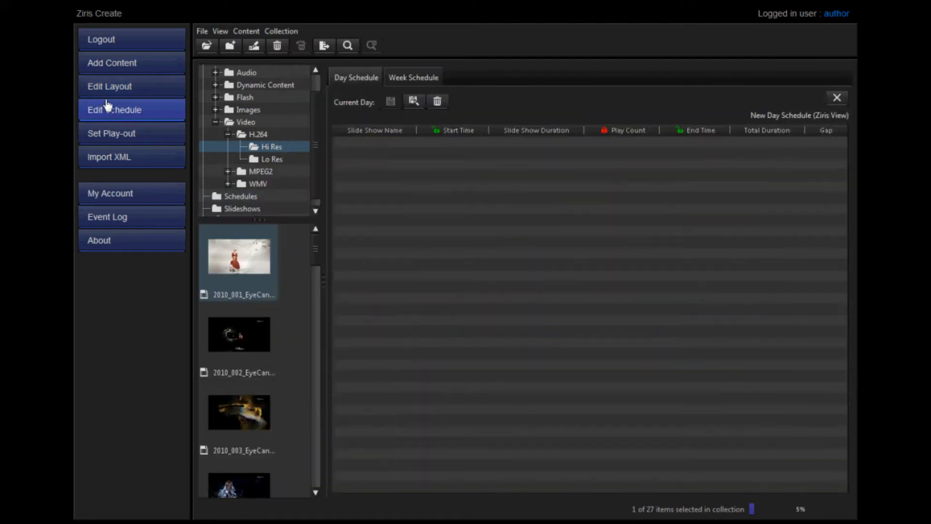
{"action": "left_click", "coordinate": [202, 31]}
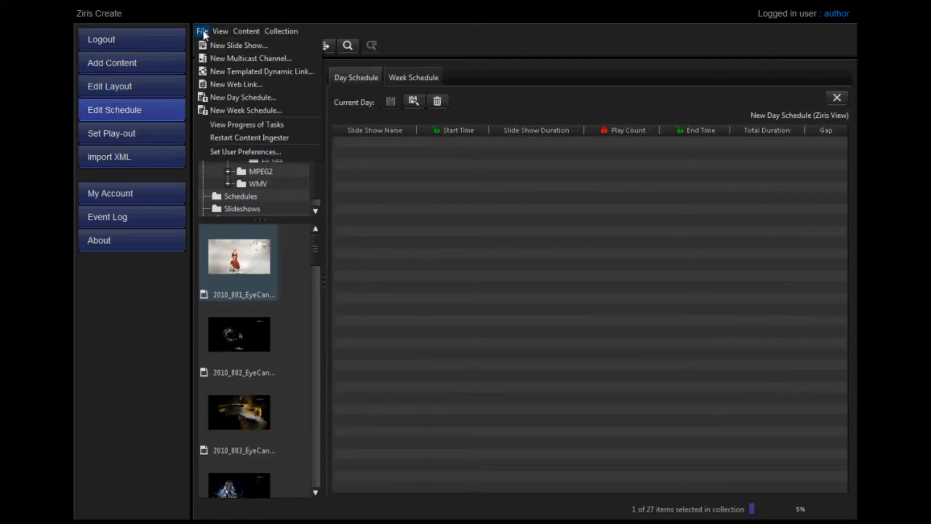
{"action": "mouse_move", "coordinate": [242, 97]}
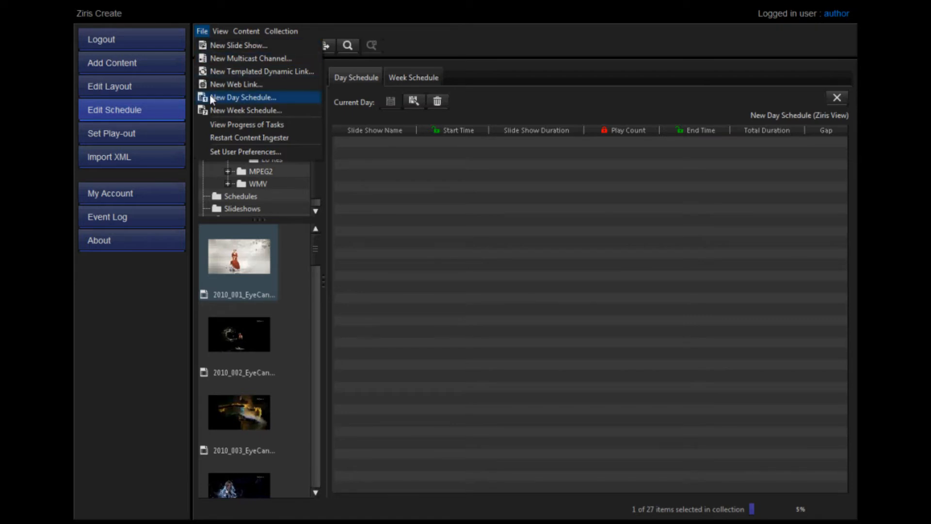
{"action": "left_click", "coordinate": [243, 97]}
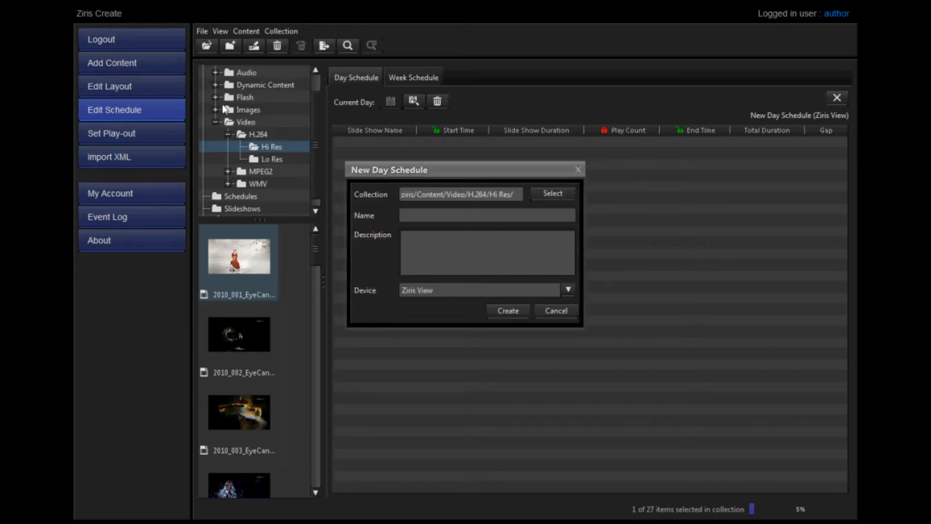
{"action": "left_click", "coordinate": [551, 193]}
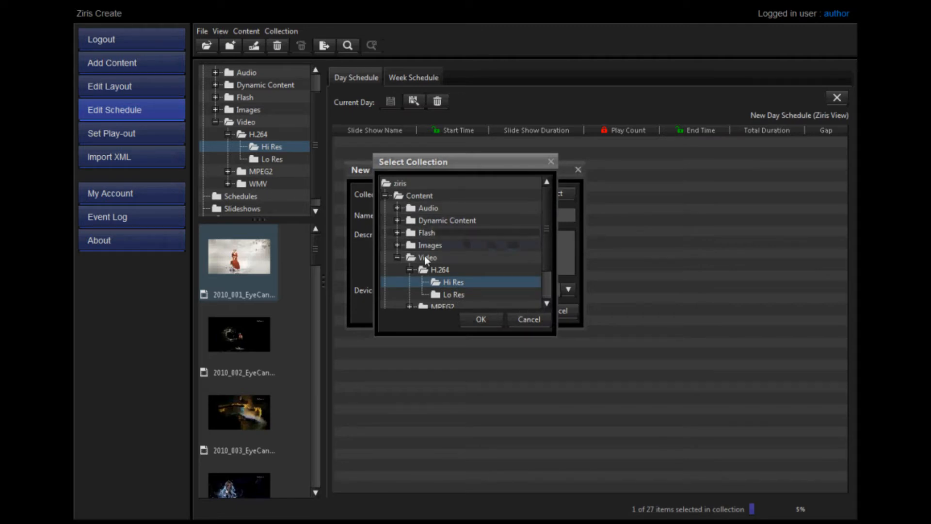
{"action": "scroll", "scroll_direction": "down", "scroll_amount": 3}
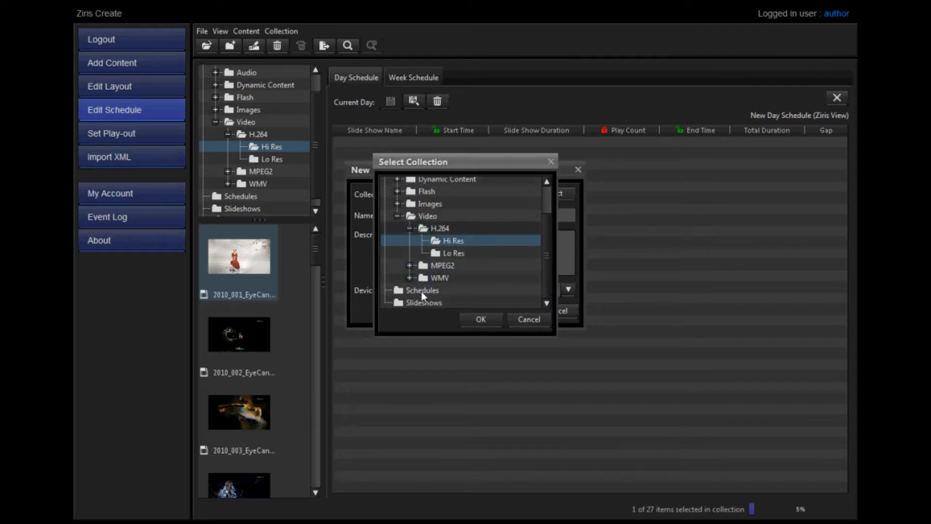
{"action": "left_click", "coordinate": [423, 291]}
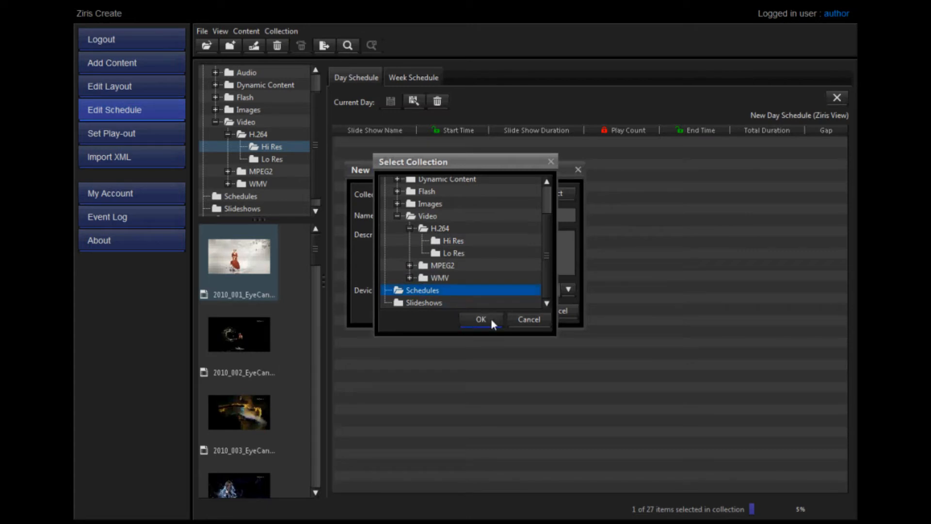
{"action": "left_click", "coordinate": [481, 319]}
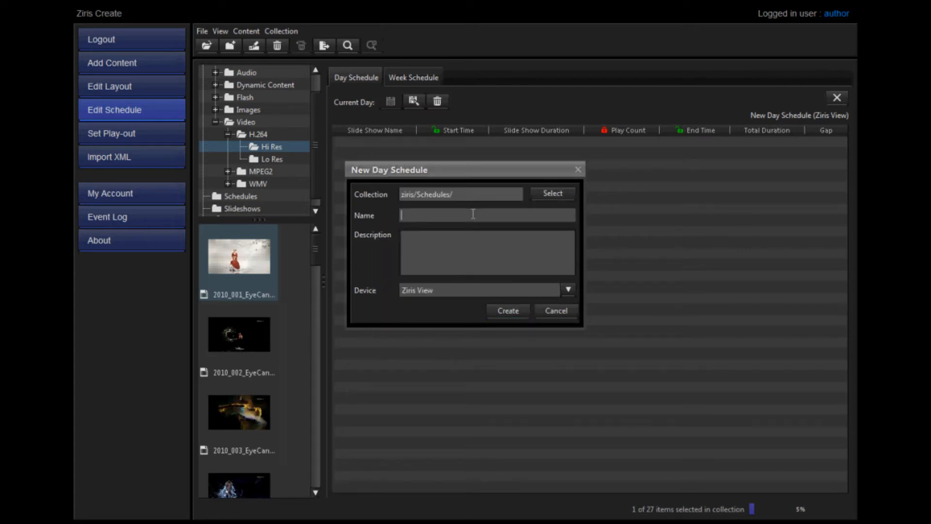
- Name it FW50_DS, describe it 'FW50 Day Schedule', target BKM-FW50, and create it
{"action": "type", "text": "FW50_DS"}
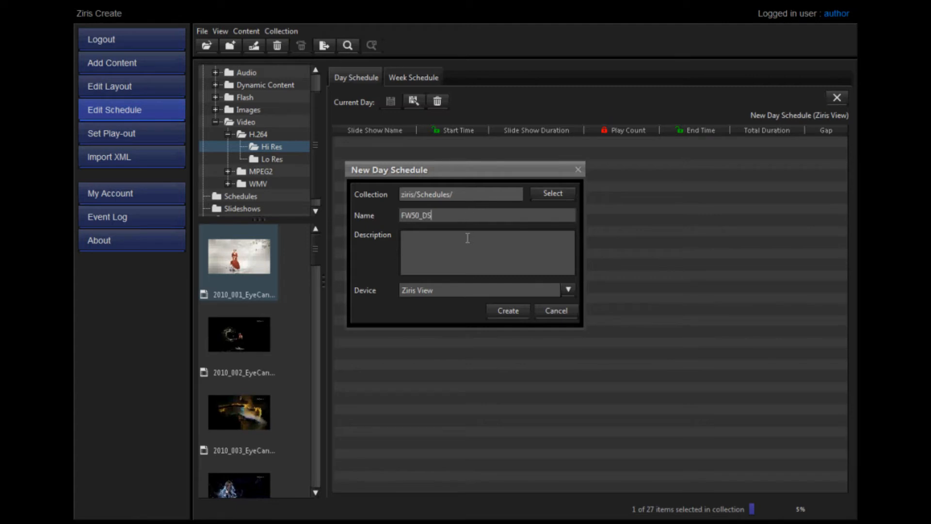
{"action": "type", "text": "FW50 Day Sch"}
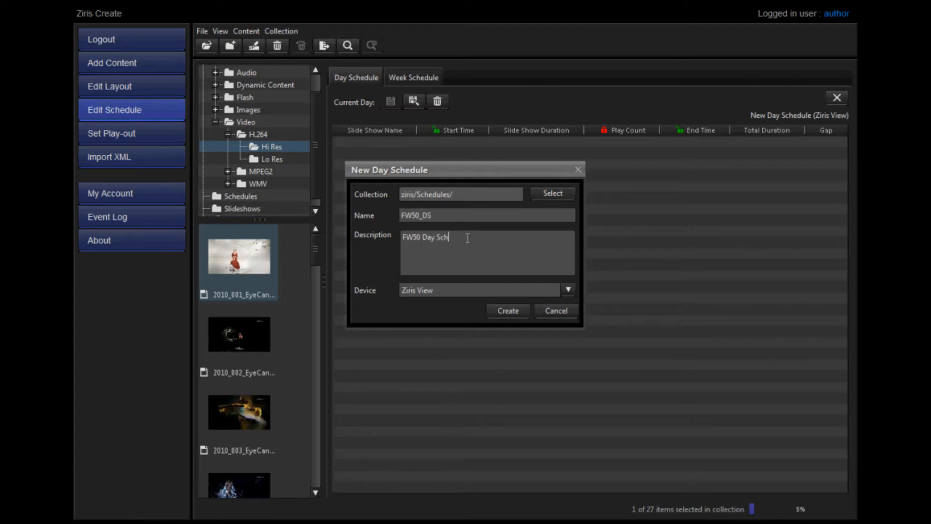
{"action": "type", "text": "edule"}
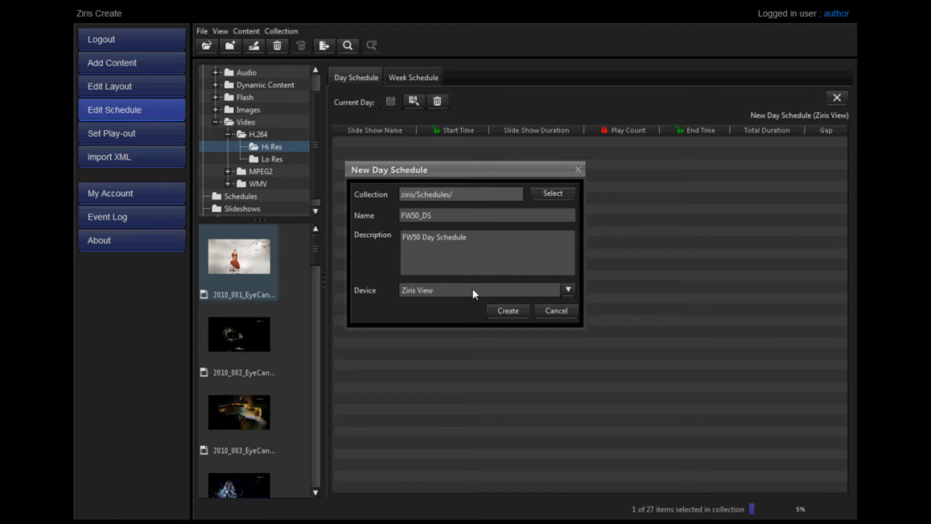
{"action": "left_click", "coordinate": [566, 290]}
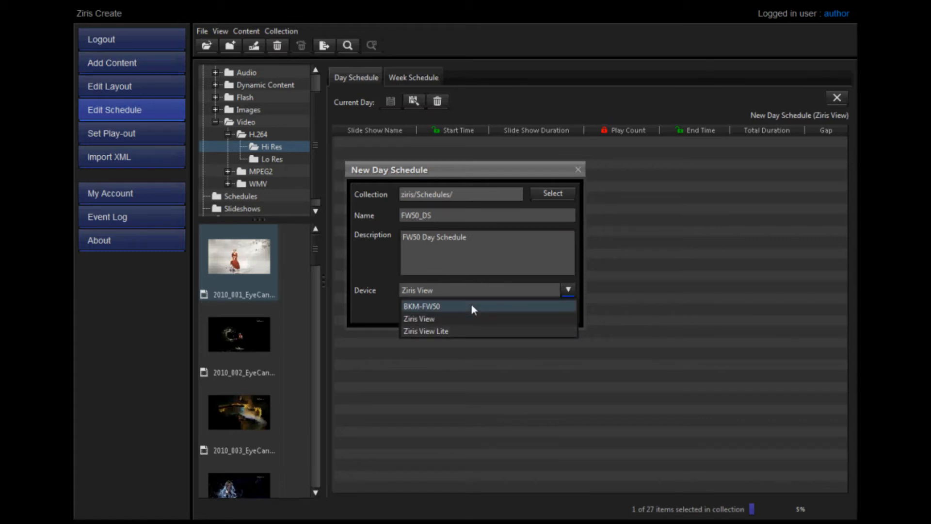
{"action": "left_click", "coordinate": [421, 306]}
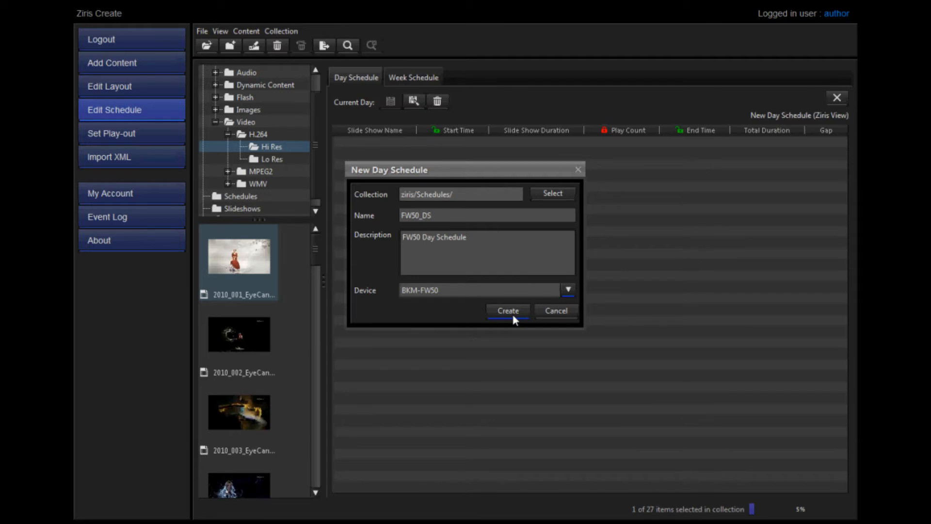
{"action": "left_click", "coordinate": [507, 311]}
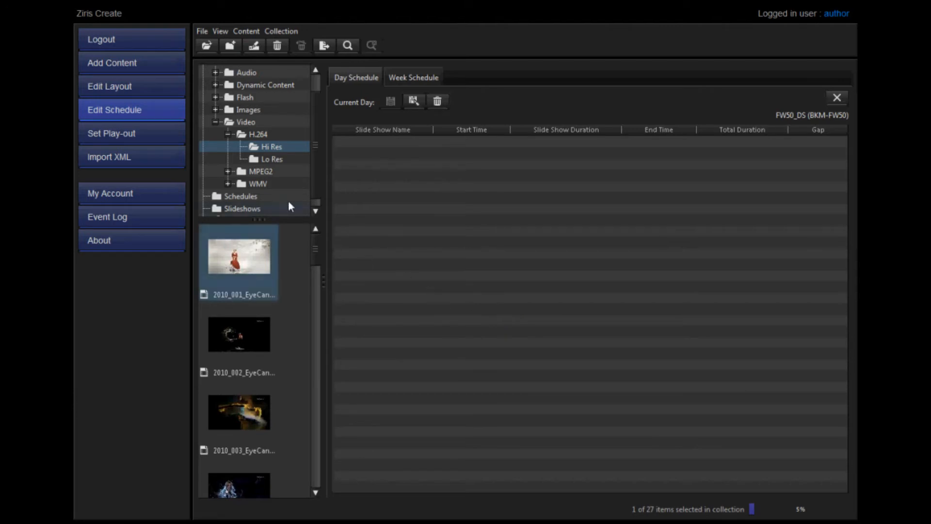
- Schedule FW50_SS in FW50_DS from 09:00 to 17:00 and save
{"action": "left_click", "coordinate": [241, 195]}
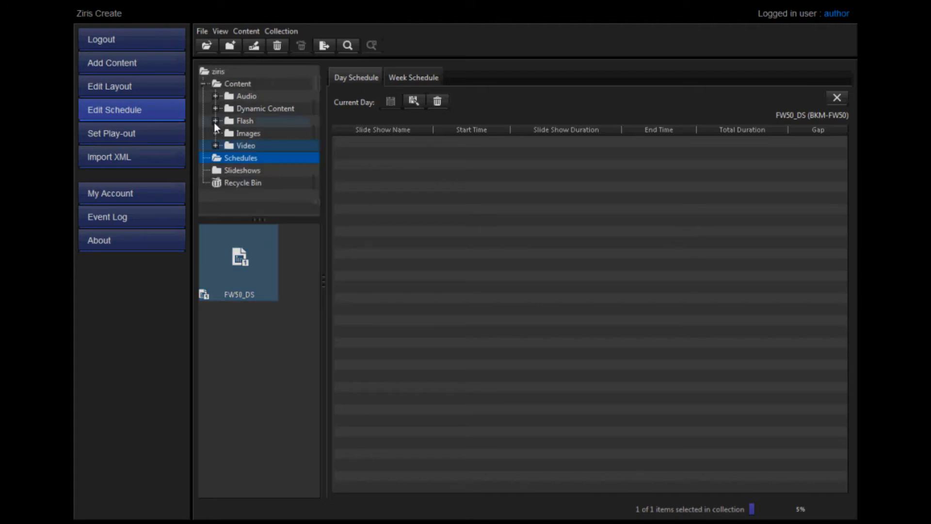
{"action": "left_click", "coordinate": [241, 170]}
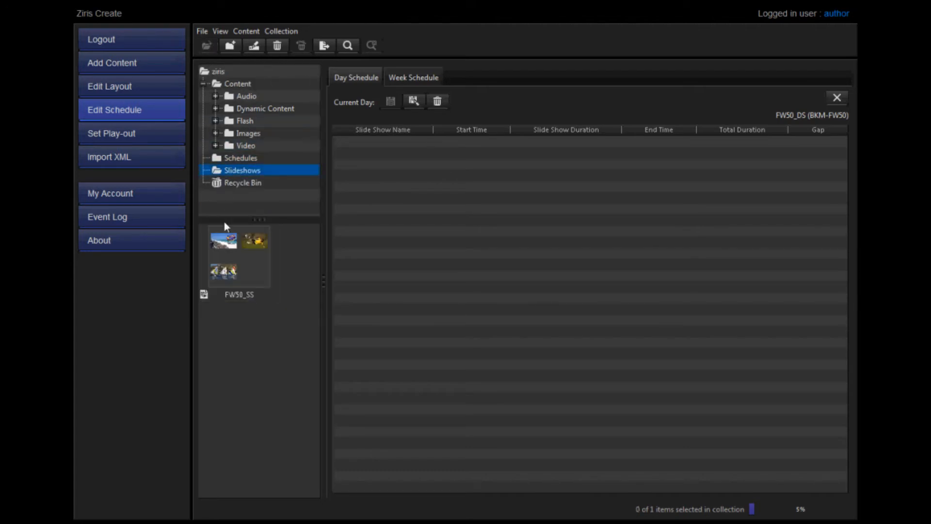
{"action": "left_click", "coordinate": [238, 256]}
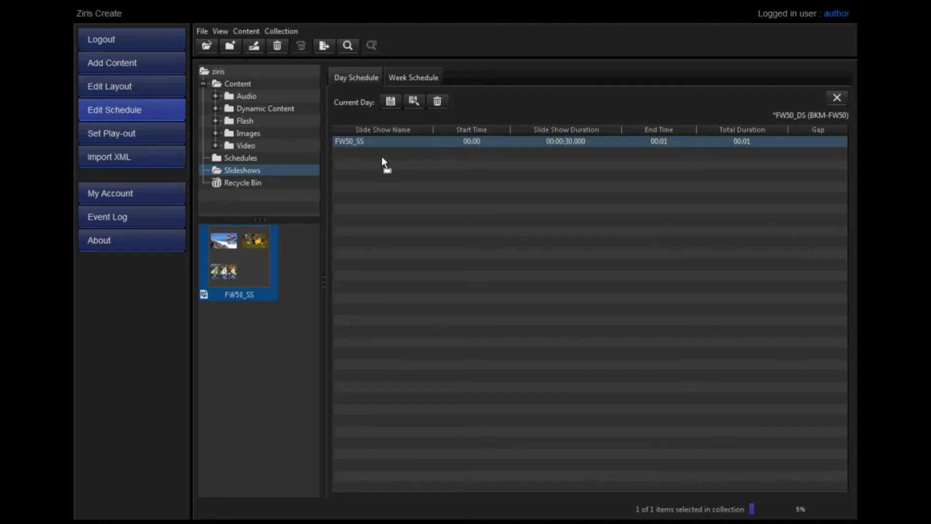
{"action": "mouse_move", "coordinate": [427, 151]}
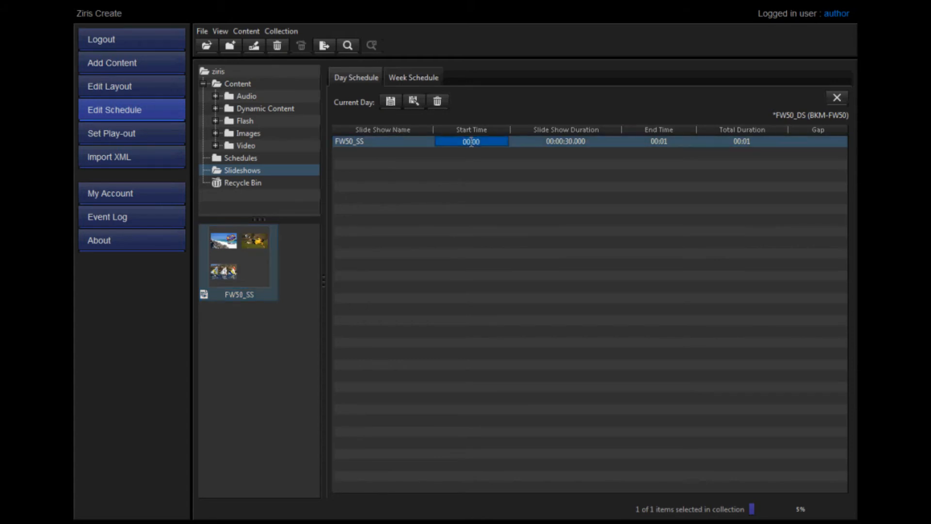
{"action": "type", "text": "09:00"}
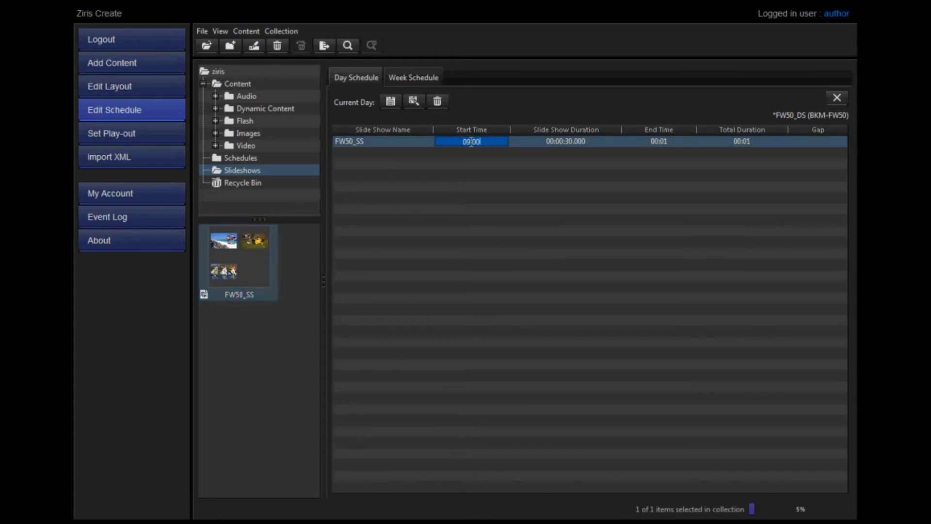
{"action": "left_click", "coordinate": [658, 141]}
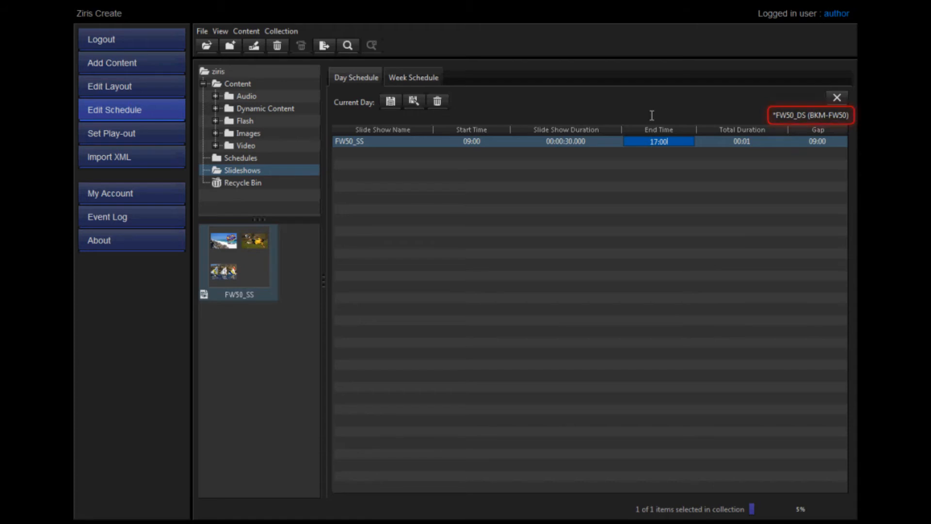
{"action": "left_click", "coordinate": [390, 101]}
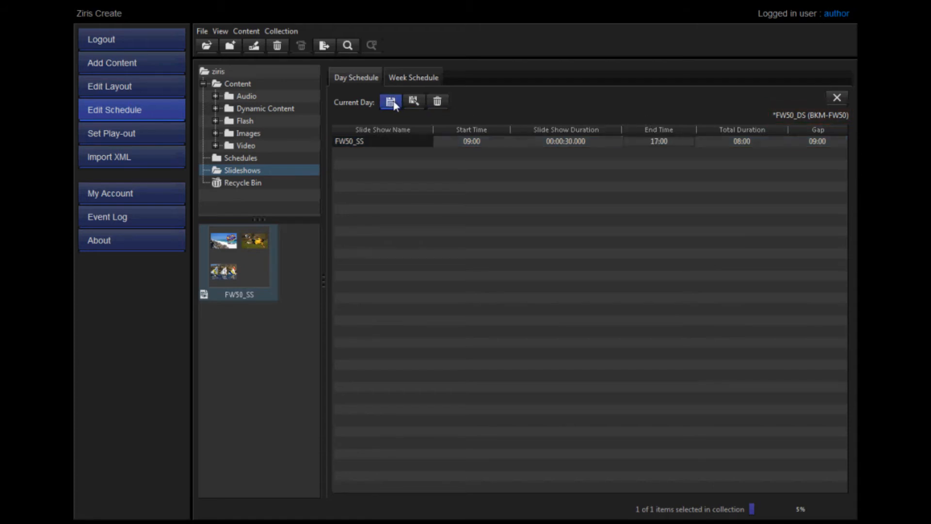
{"action": "left_click", "coordinate": [390, 100]}
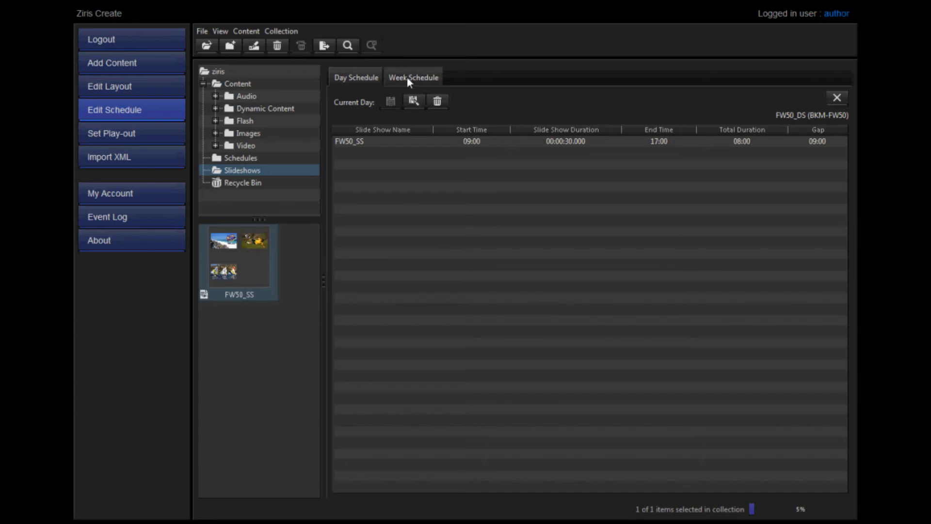
- Create week schedule FW50_WS, described 'FW50 Week Schedule', for BKM-FW50 in Schedules
{"action": "left_click", "coordinate": [412, 77]}
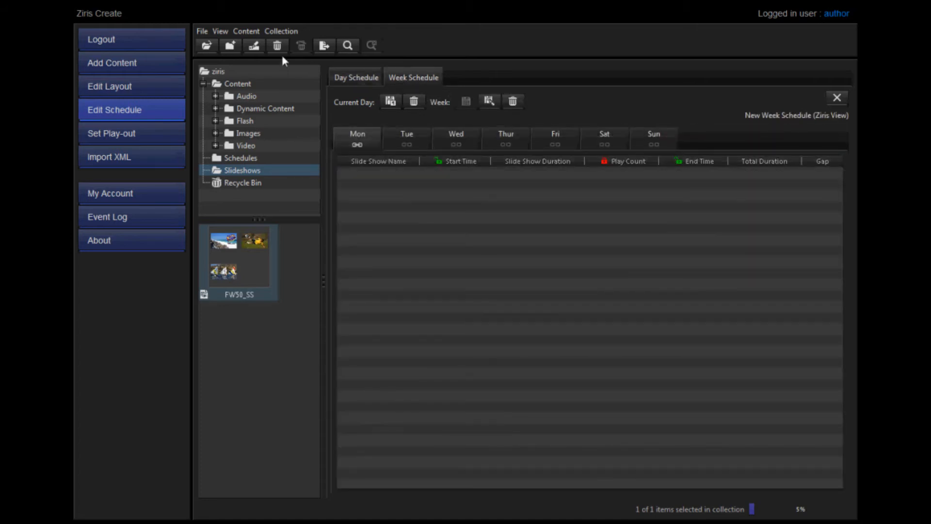
{"action": "left_click", "coordinate": [202, 31]}
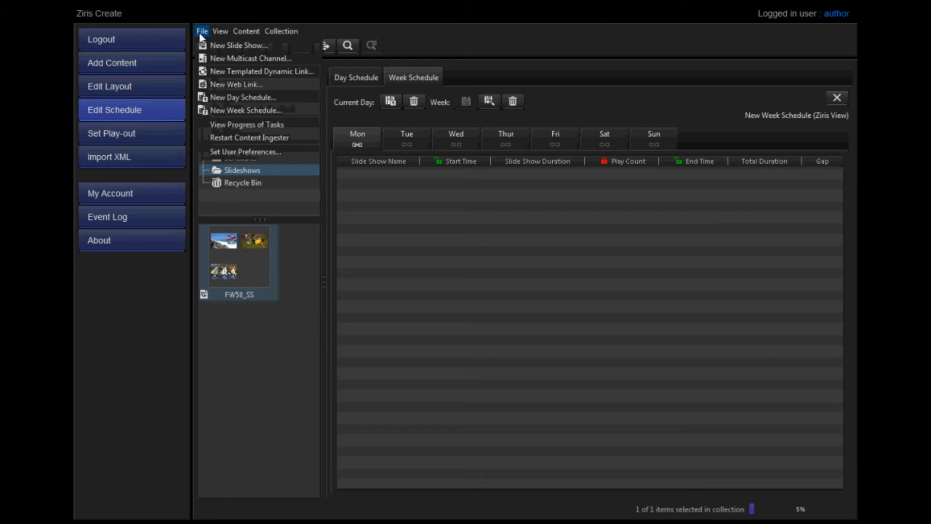
{"action": "left_click", "coordinate": [245, 110]}
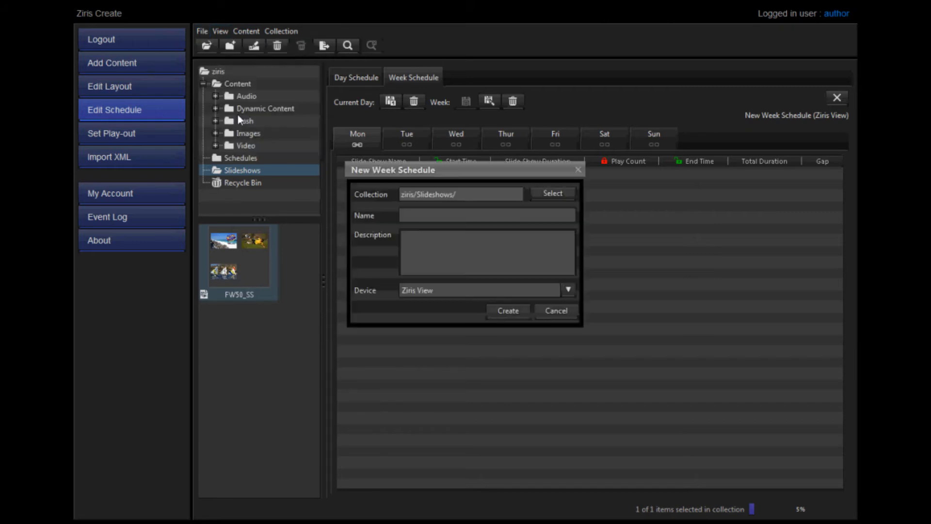
{"action": "left_click", "coordinate": [551, 193]}
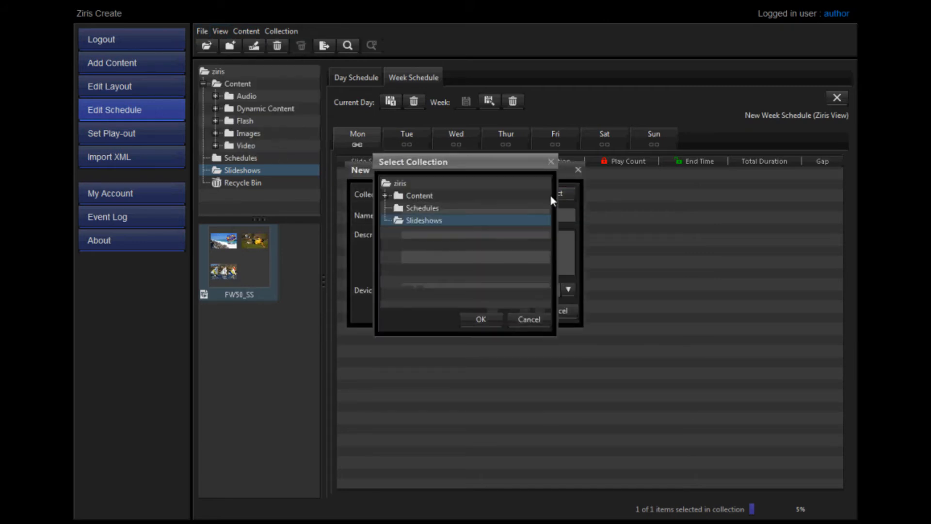
{"action": "left_click", "coordinate": [423, 207]}
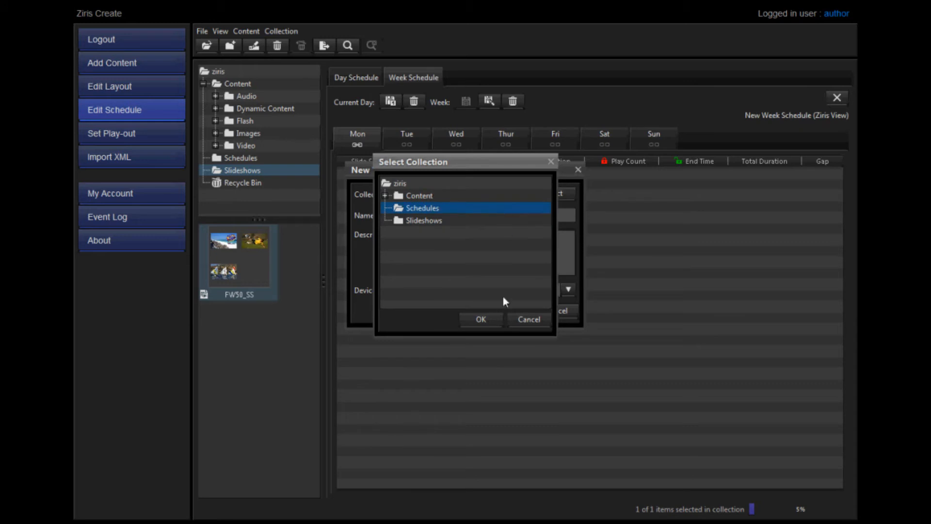
{"action": "left_click", "coordinate": [480, 320]}
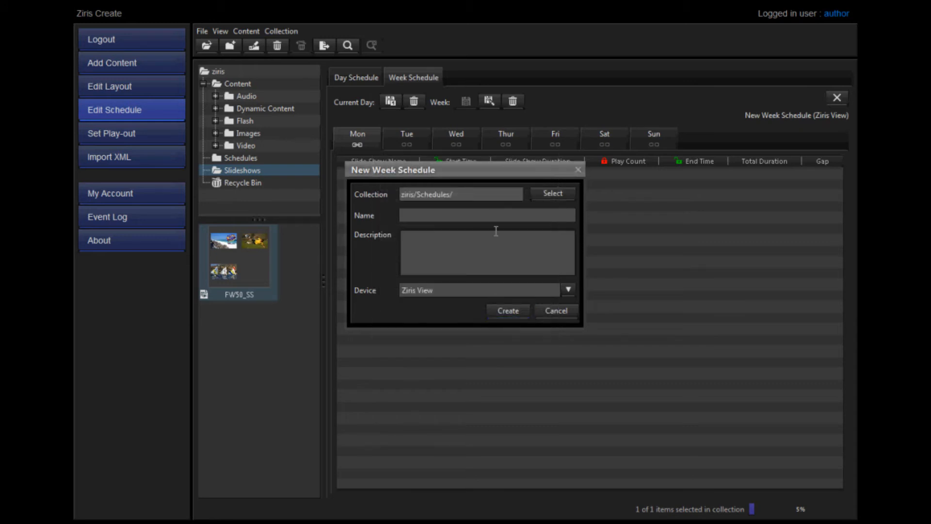
{"action": "type", "text": "FW50_WS"}
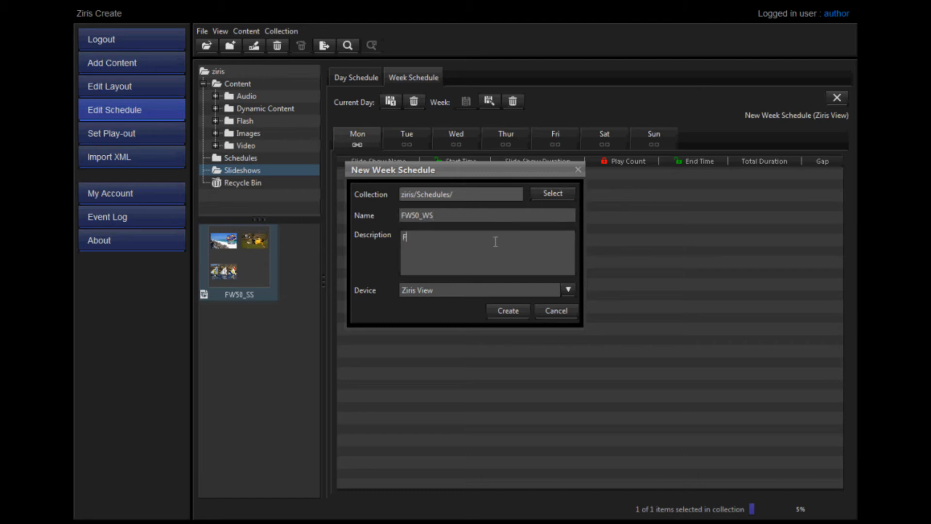
{"action": "type", "text": "FW50 Week Schedule"}
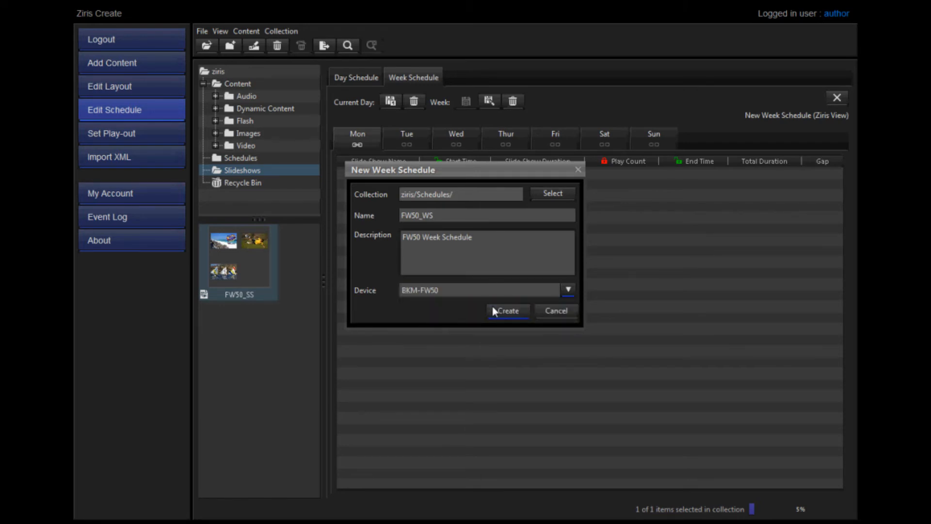
{"action": "left_click", "coordinate": [506, 311]}
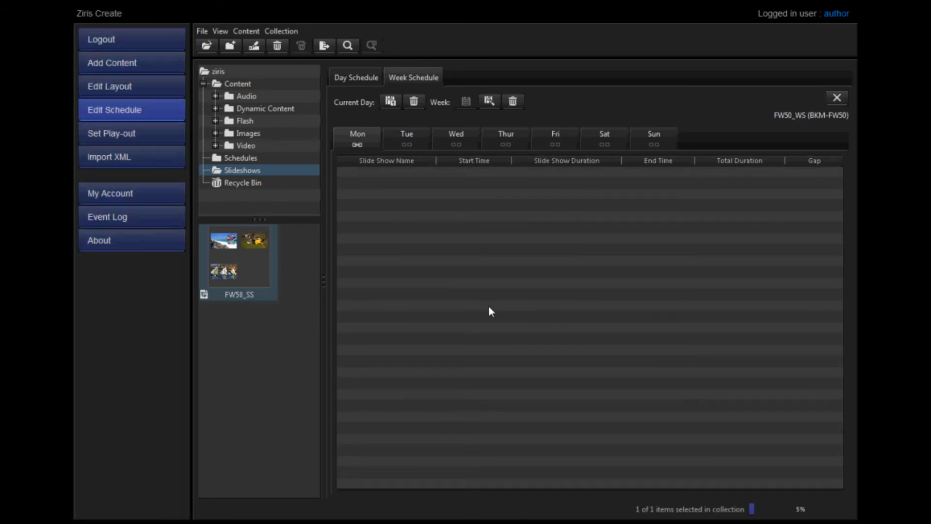
- Put FW50_DS on Monday and link Tuesday to Monday, confirming the overwrite
{"action": "left_click", "coordinate": [241, 157]}
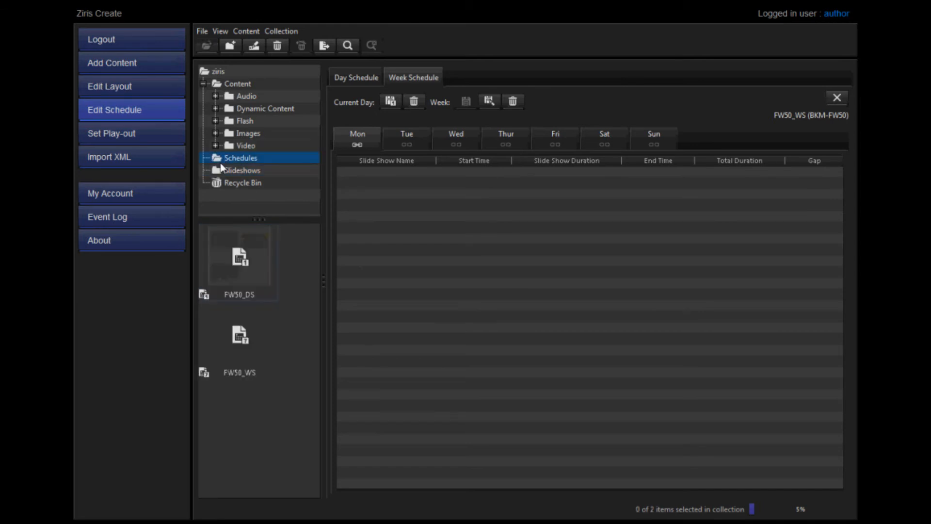
{"action": "left_click", "coordinate": [239, 338]}
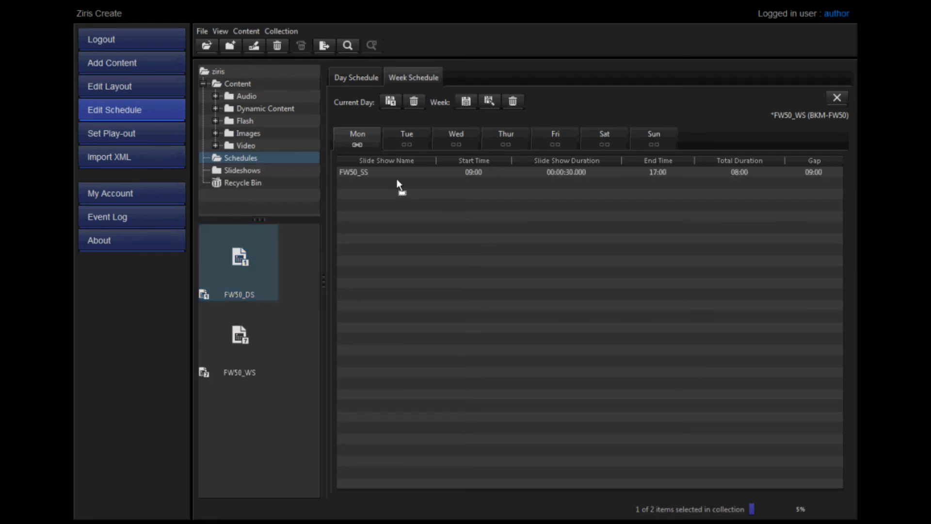
{"action": "mouse_move", "coordinate": [356, 151]}
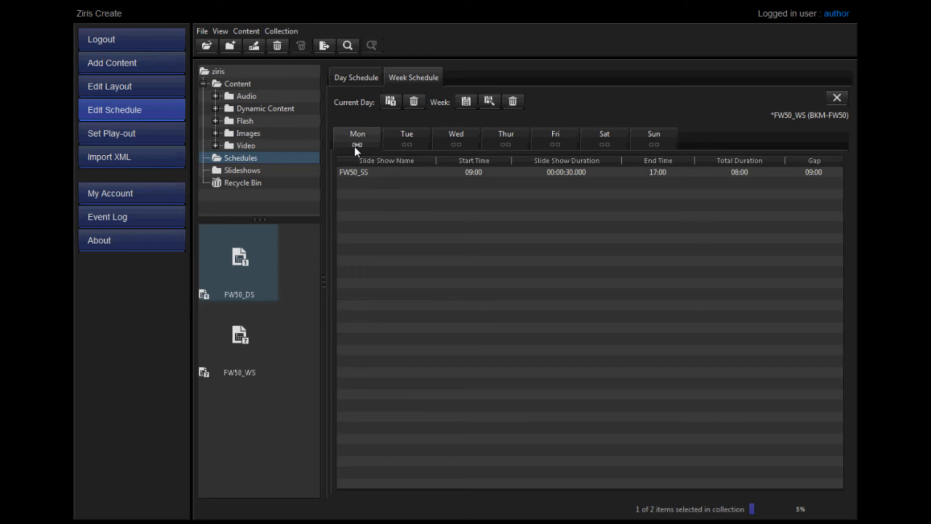
{"action": "mouse_move", "coordinate": [407, 143]}
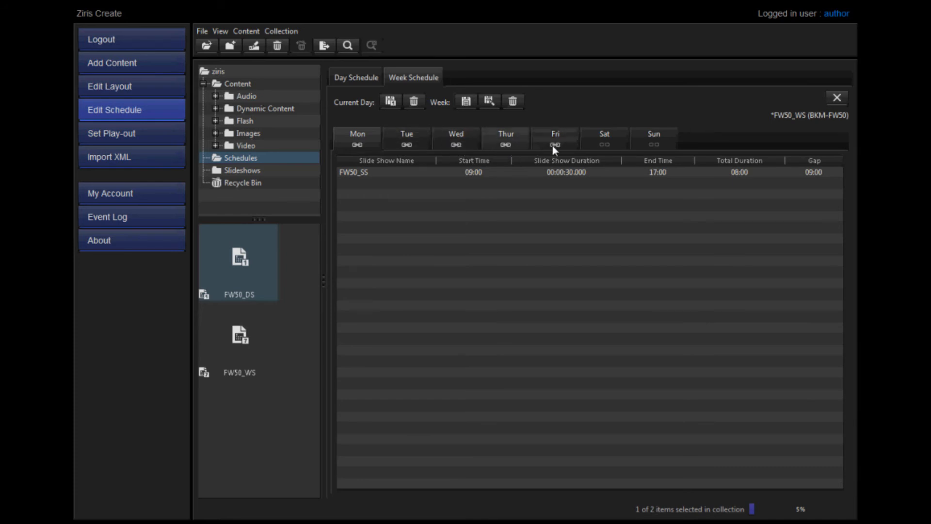
{"action": "mouse_move", "coordinate": [594, 135]}
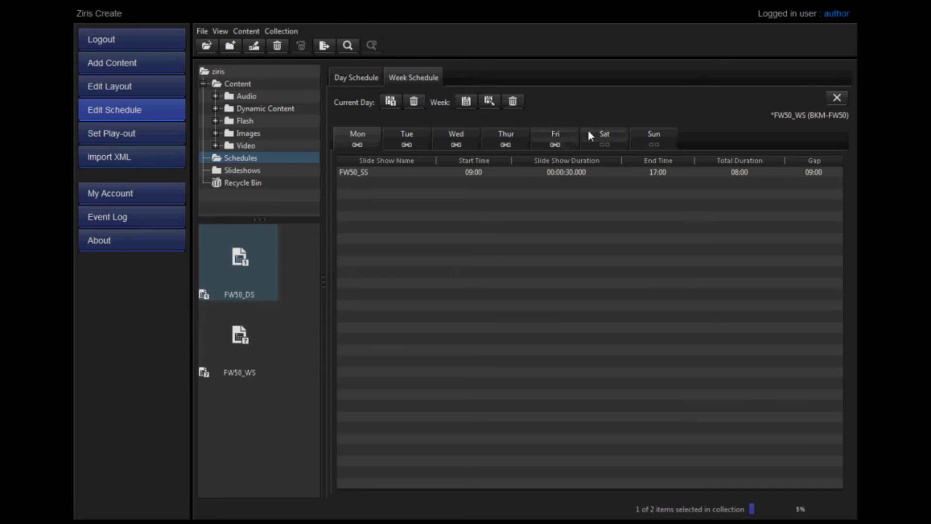
{"action": "mouse_move", "coordinate": [647, 151]}
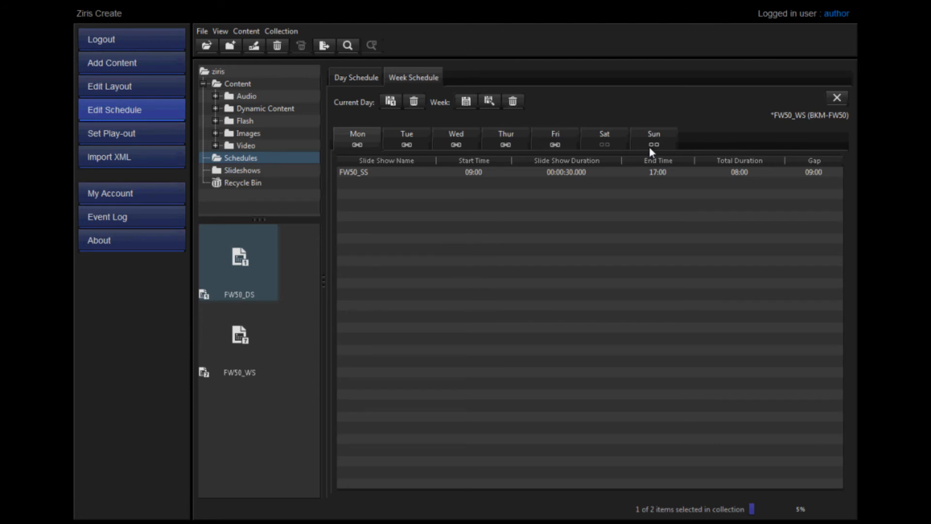
{"action": "mouse_move", "coordinate": [407, 140]}
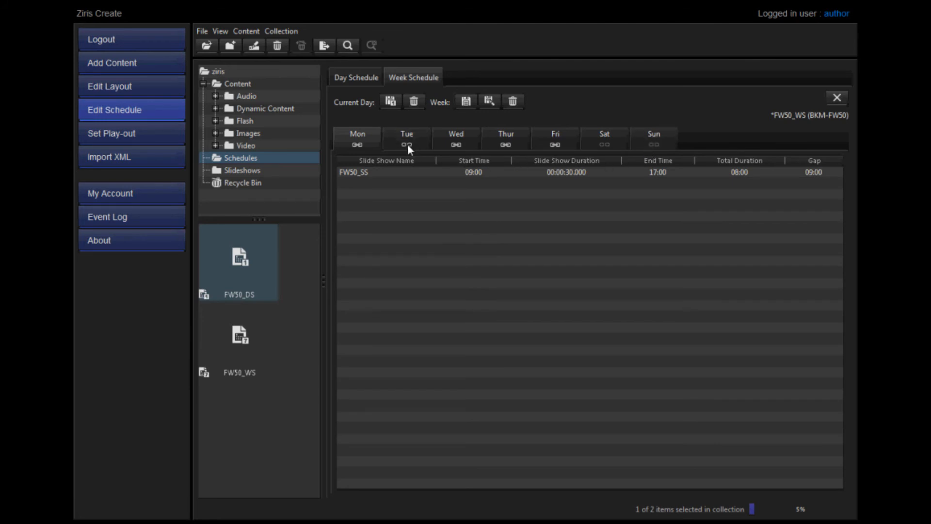
{"action": "left_click", "coordinate": [407, 145]}
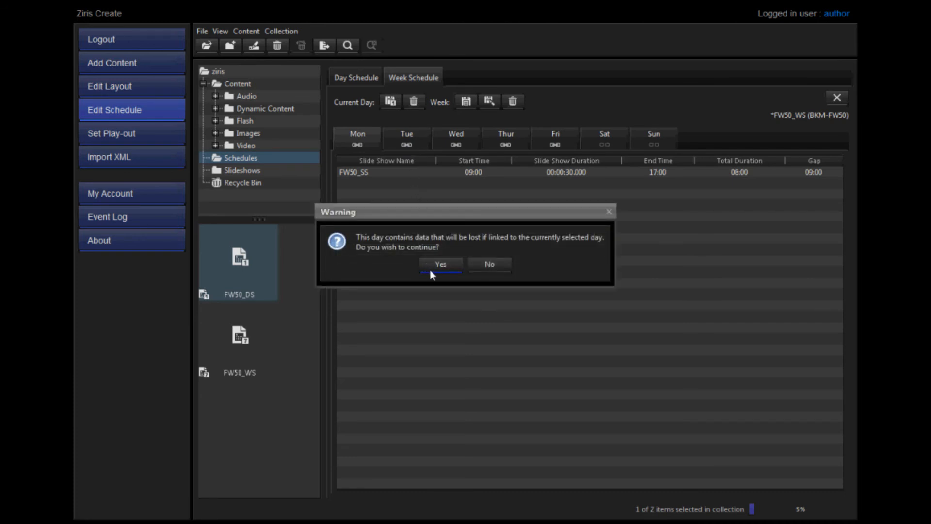
{"action": "left_click", "coordinate": [440, 264]}
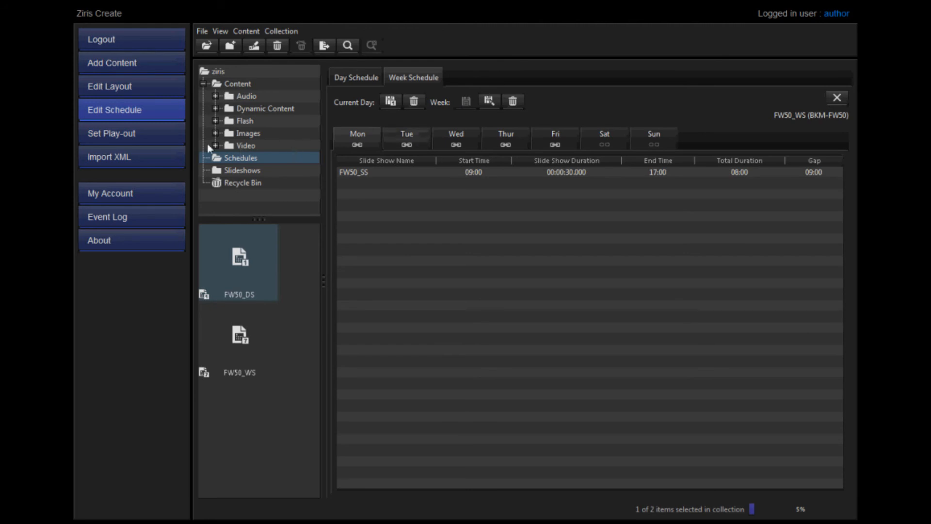
- Show the FW50_Chan play-out calendar as a March 2011 month view
{"action": "left_click", "coordinate": [111, 133]}
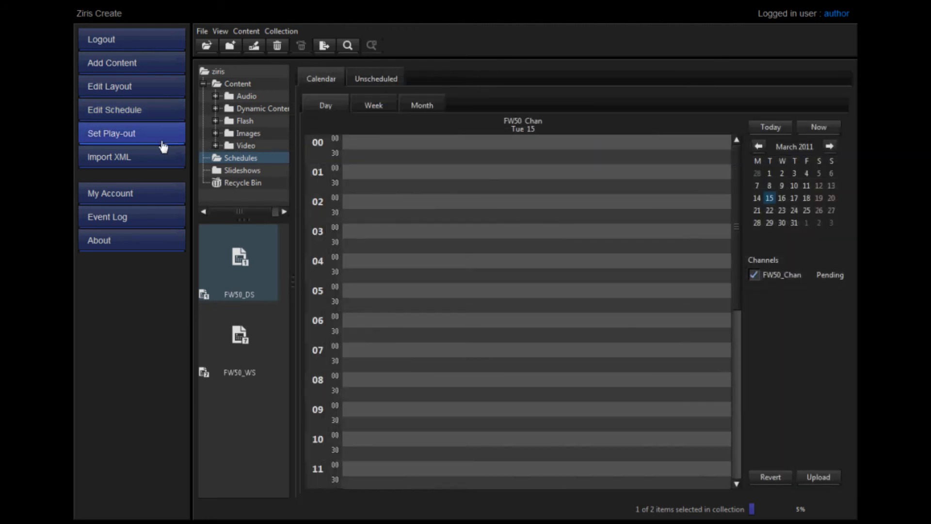
{"action": "mouse_move", "coordinate": [249, 125]}
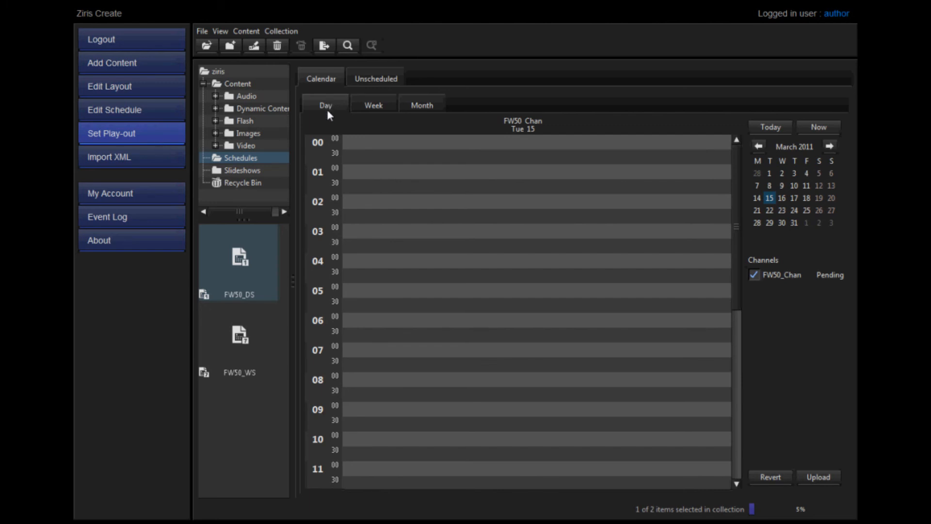
{"action": "mouse_move", "coordinate": [373, 106]}
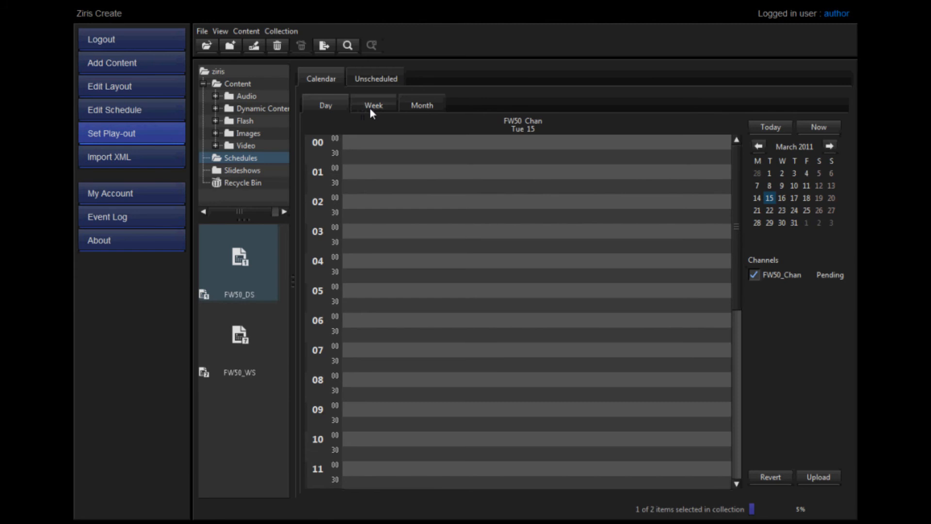
{"action": "left_click", "coordinate": [373, 105]}
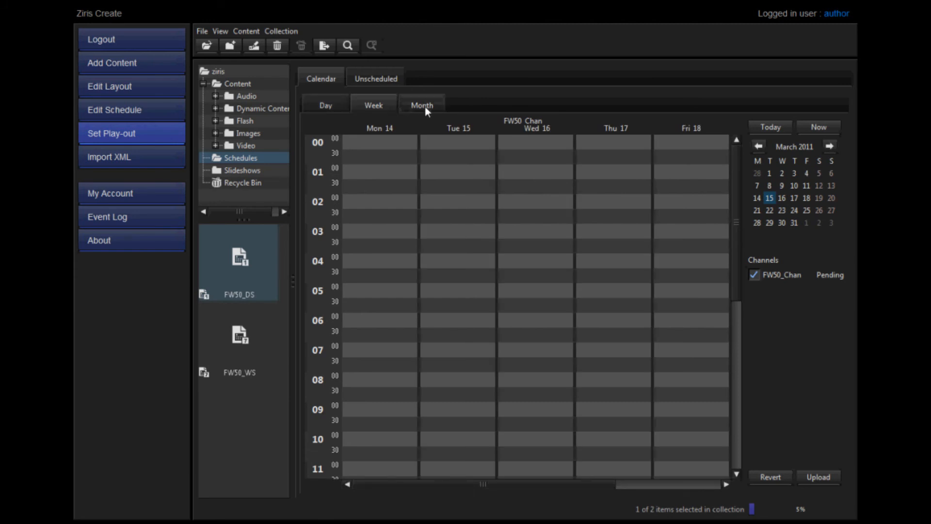
{"action": "left_click", "coordinate": [422, 105]}
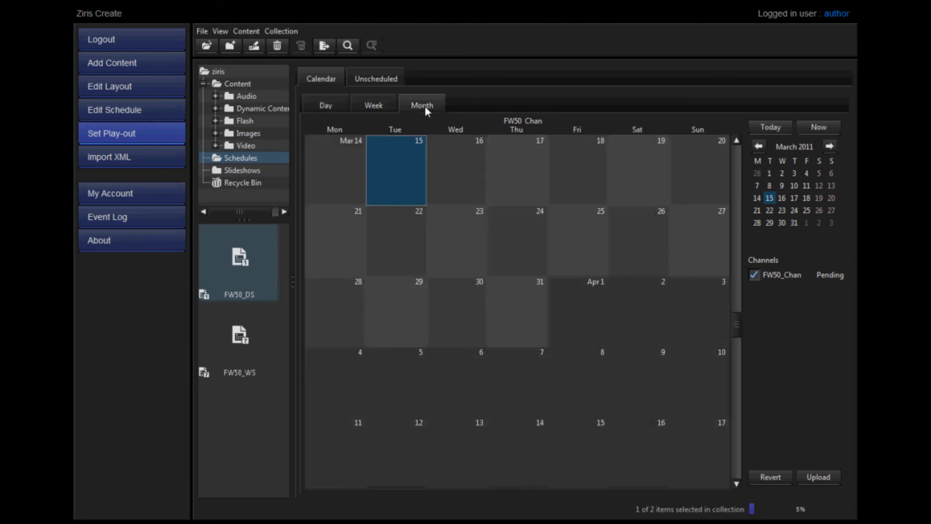
{"action": "mouse_move", "coordinate": [394, 159]}
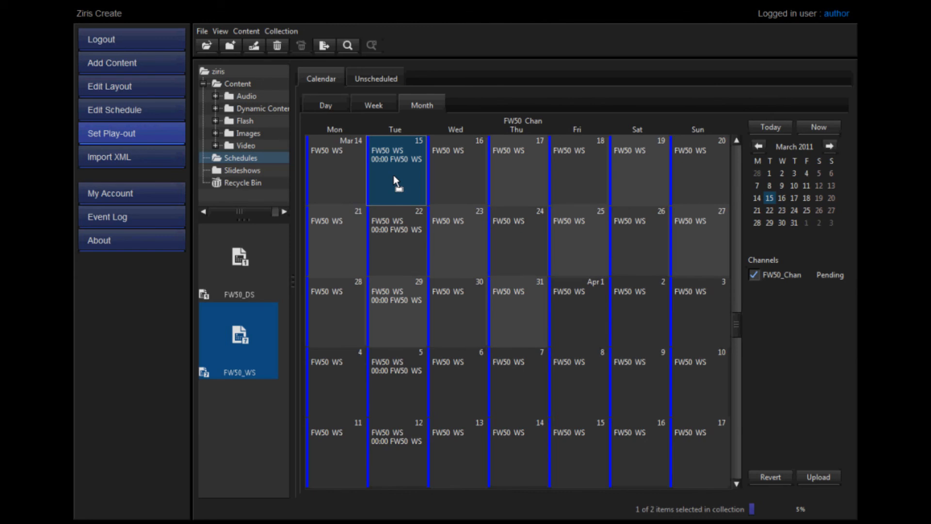
{"action": "mouse_move", "coordinate": [738, 281]}
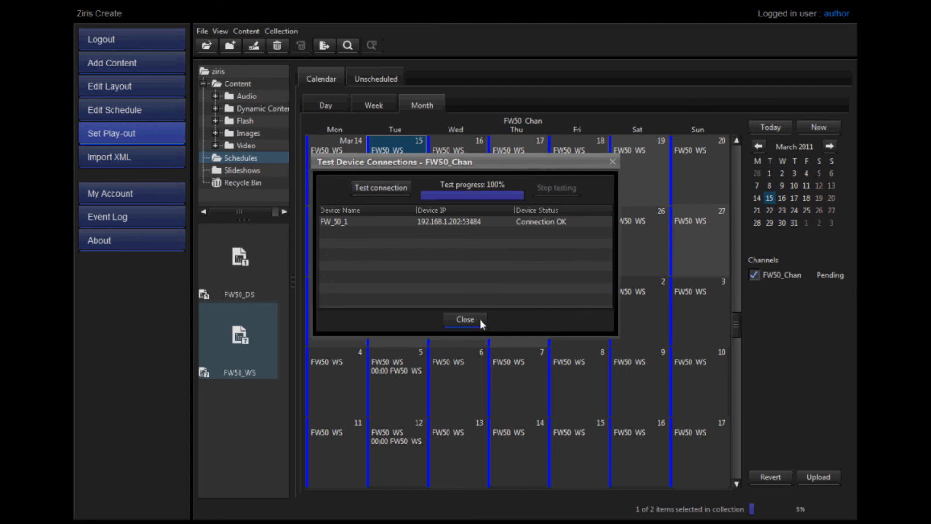
- Dismiss the passed device connection test and start uploading FW50_WS to FW50_Chan
{"action": "left_click", "coordinate": [466, 319]}
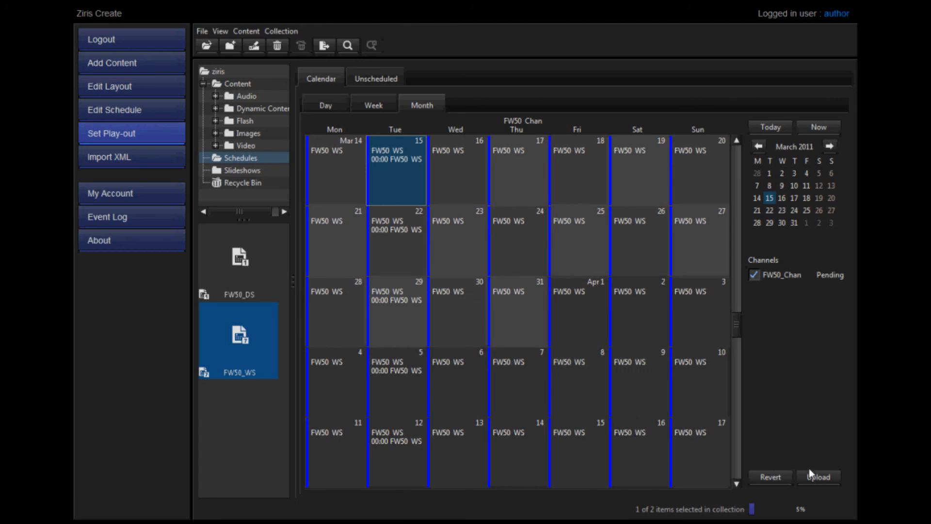
{"action": "left_click", "coordinate": [818, 477]}
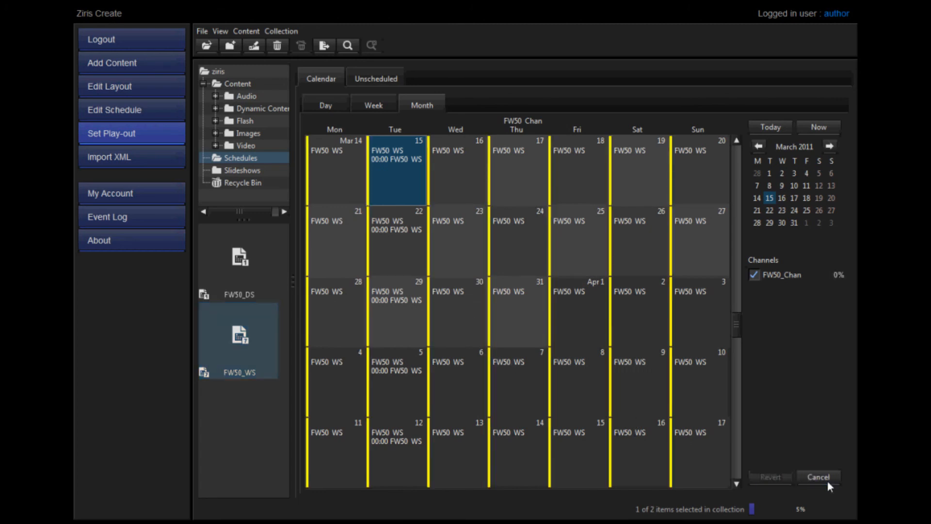